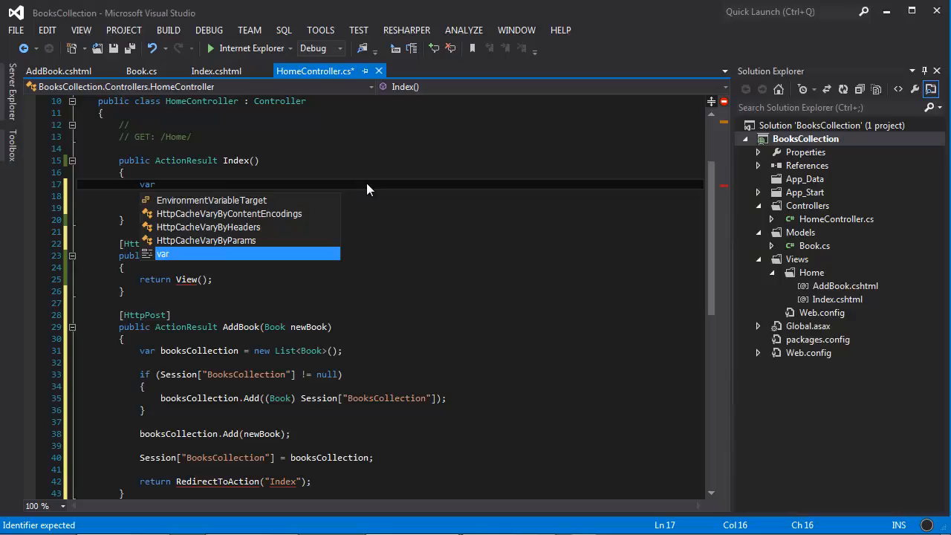
Step: Delete the unfinished var statement from the Index action and switch to Index.cshtml
key("Escape")
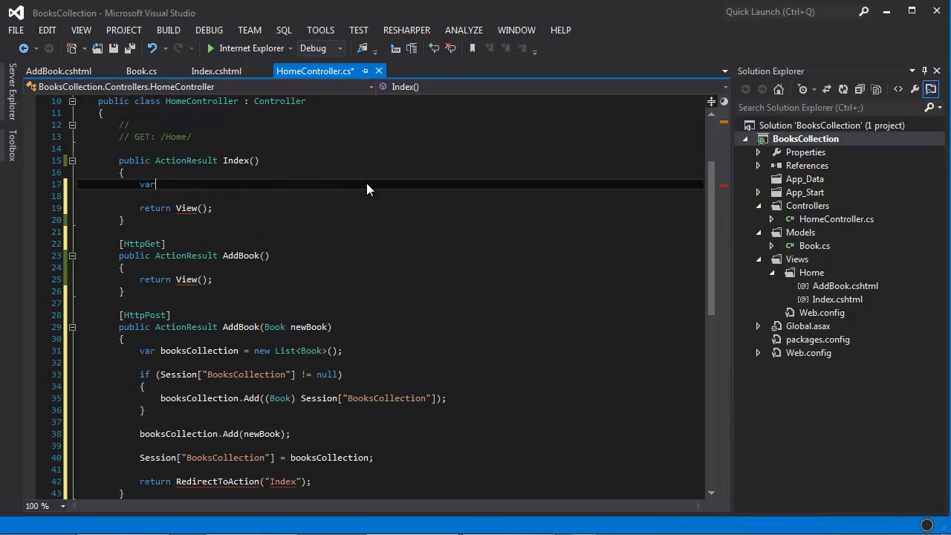
key("Backspace")
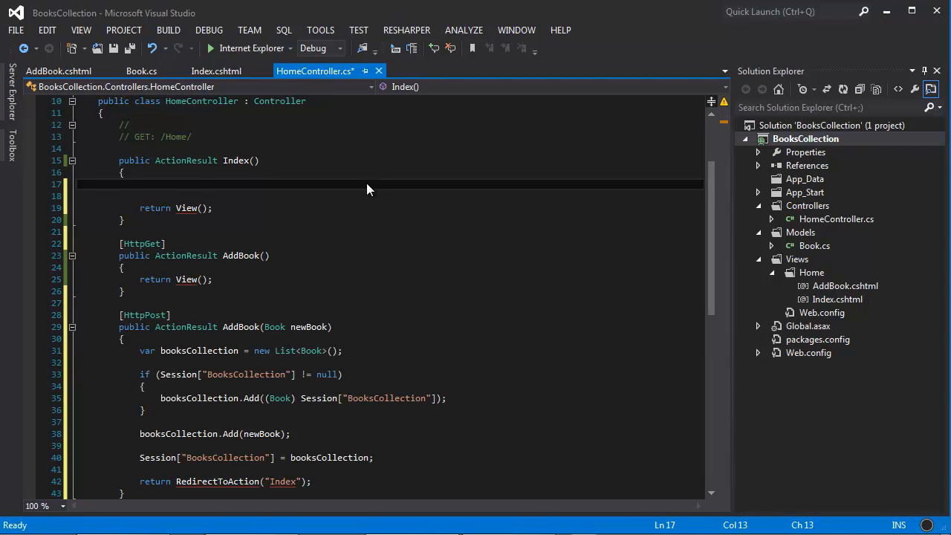
left_click(215, 71)
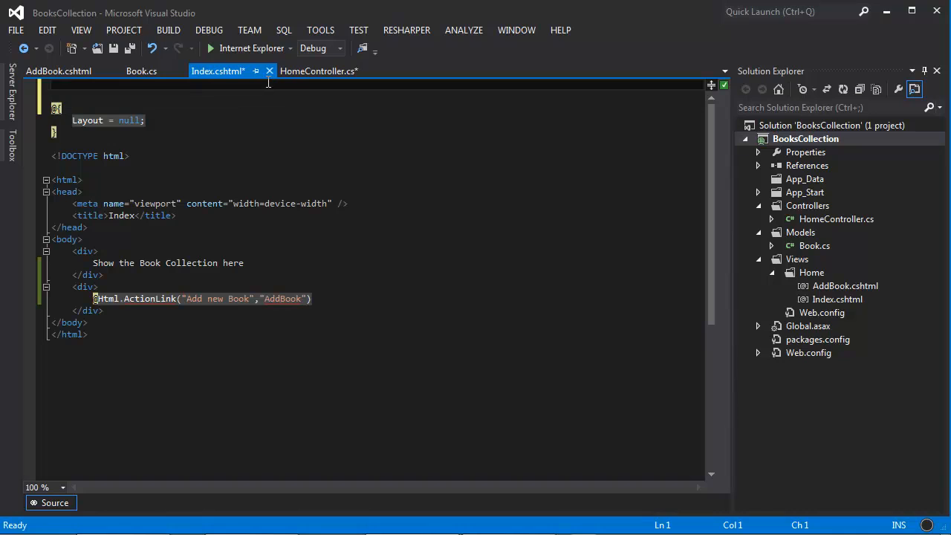
type("@model")
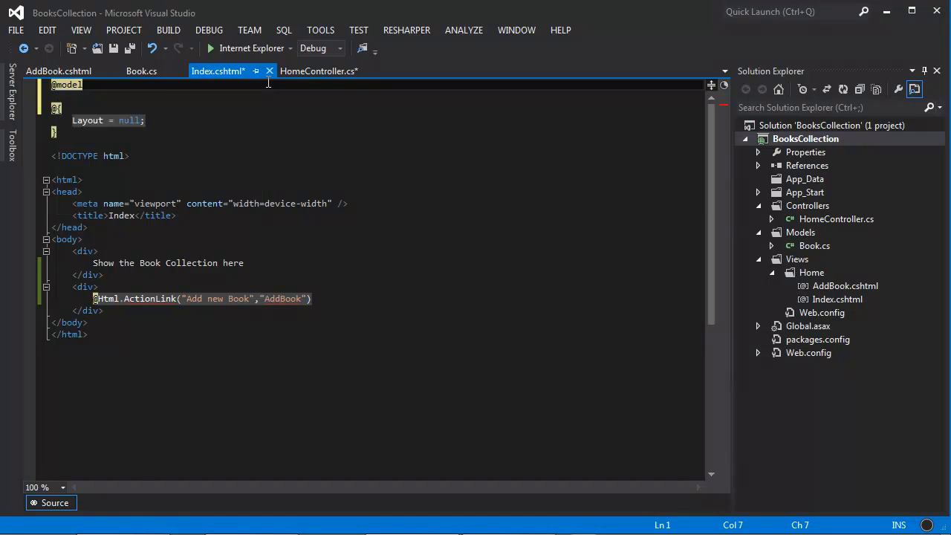
type("Books")
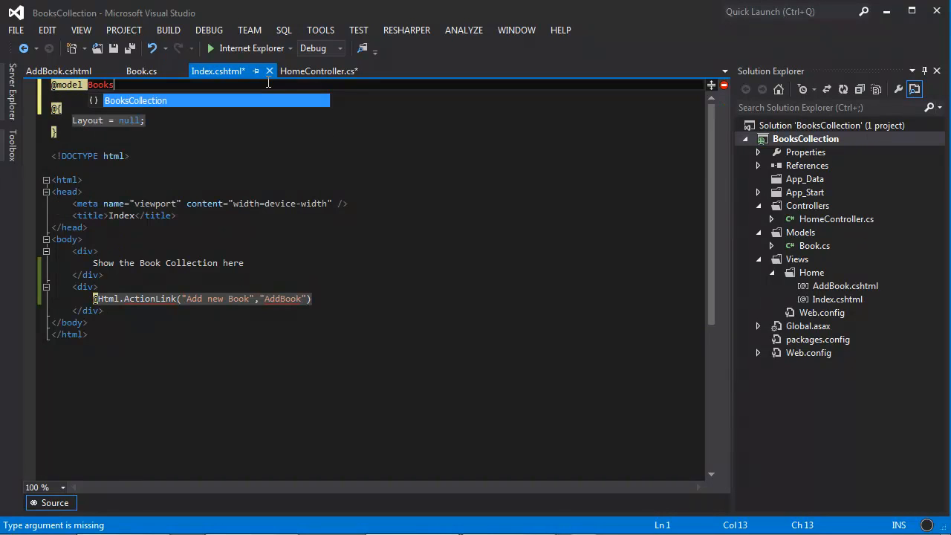
type(".Models")
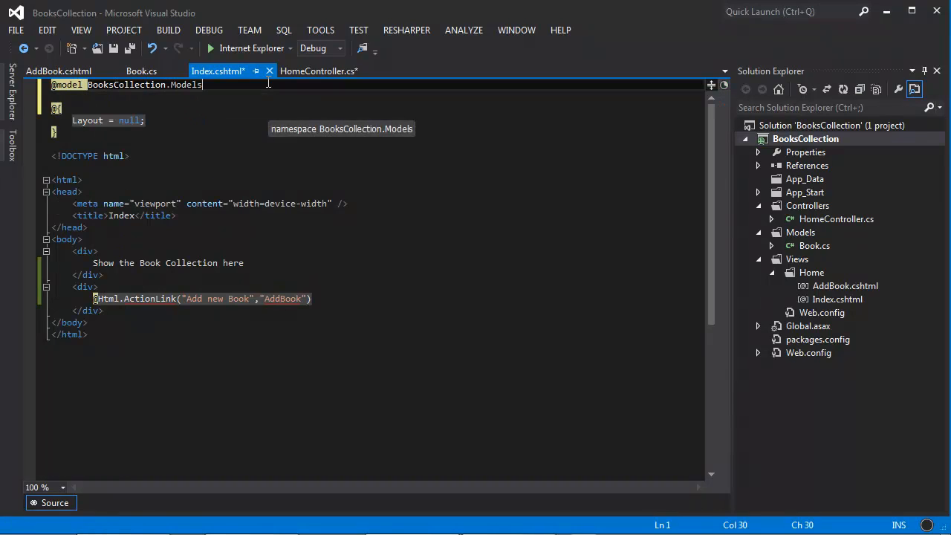
type(".Book")
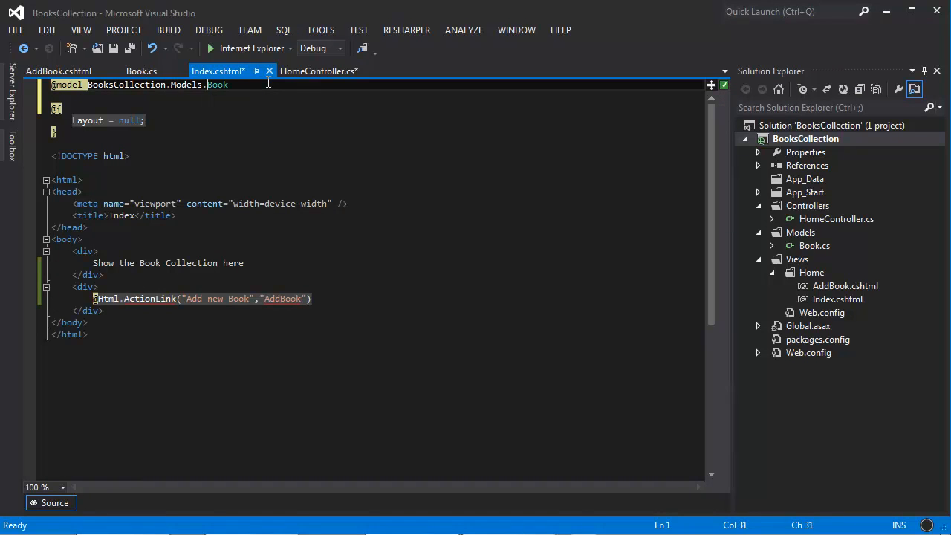
double_click(126, 83)
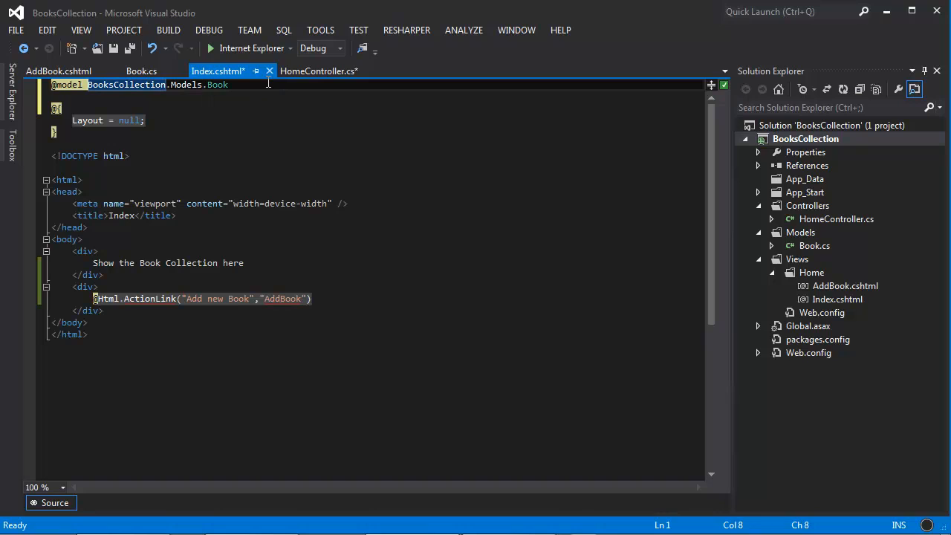
type("List<")
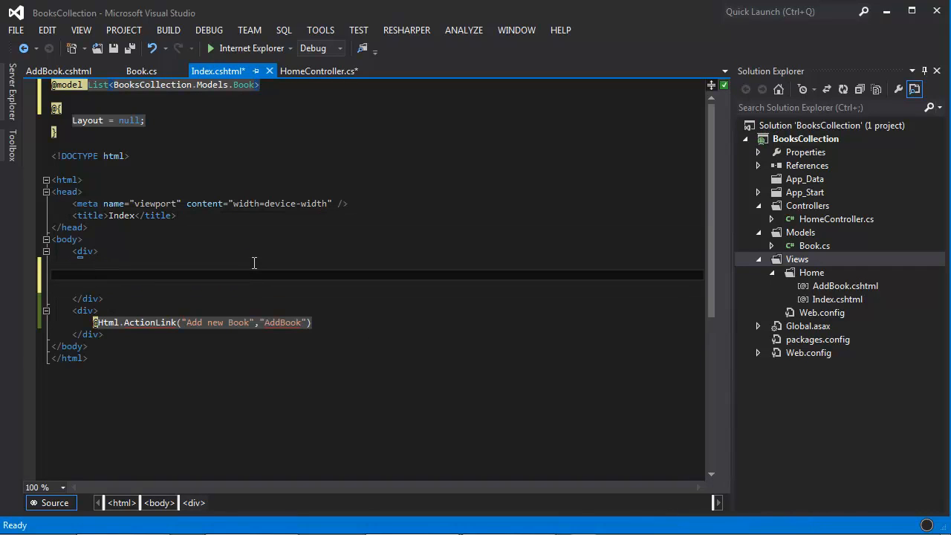
Step: Insert a Razor @{ } block with a <table> element inside the first div
type("@")
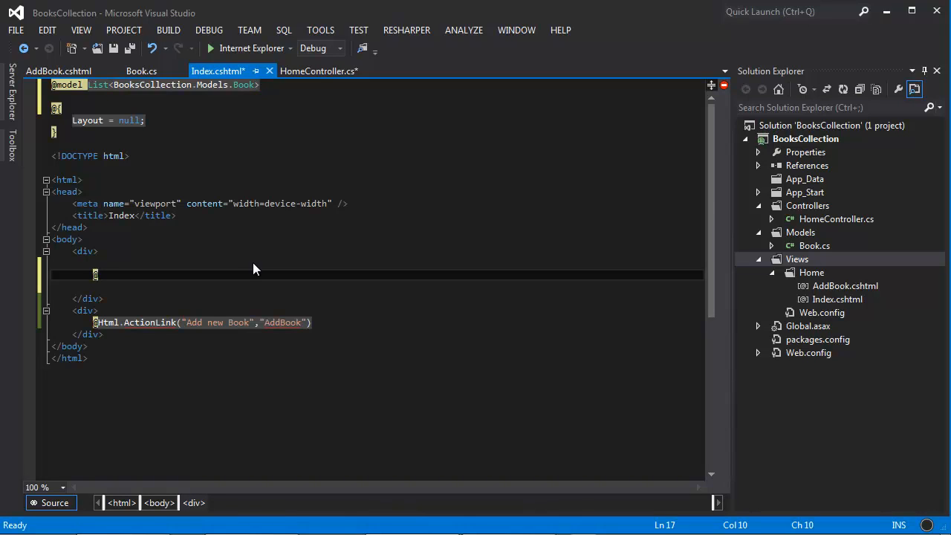
type("{")
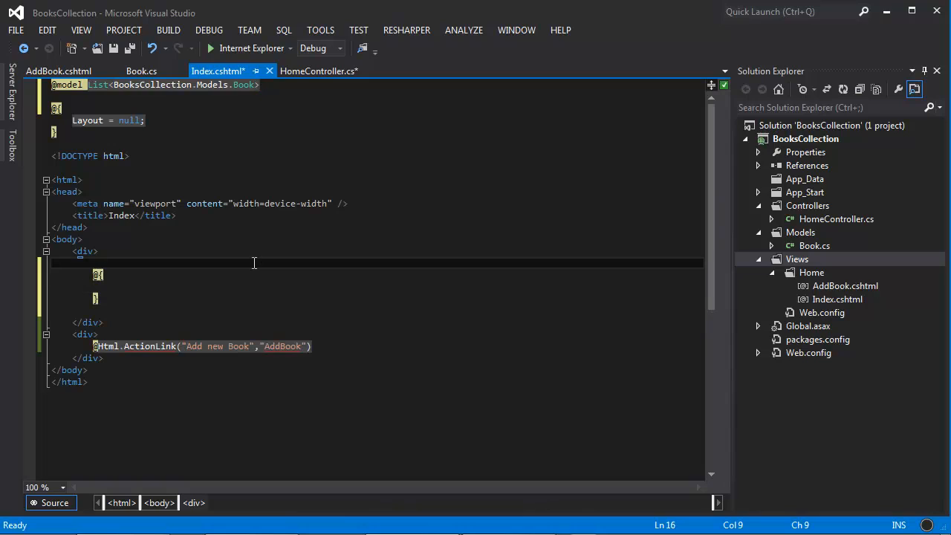
type("<table")
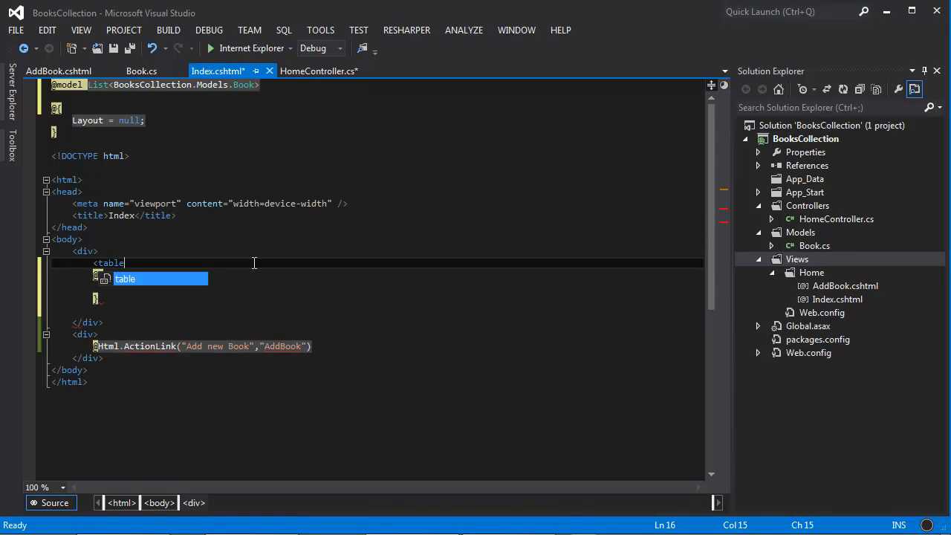
key("Tab")
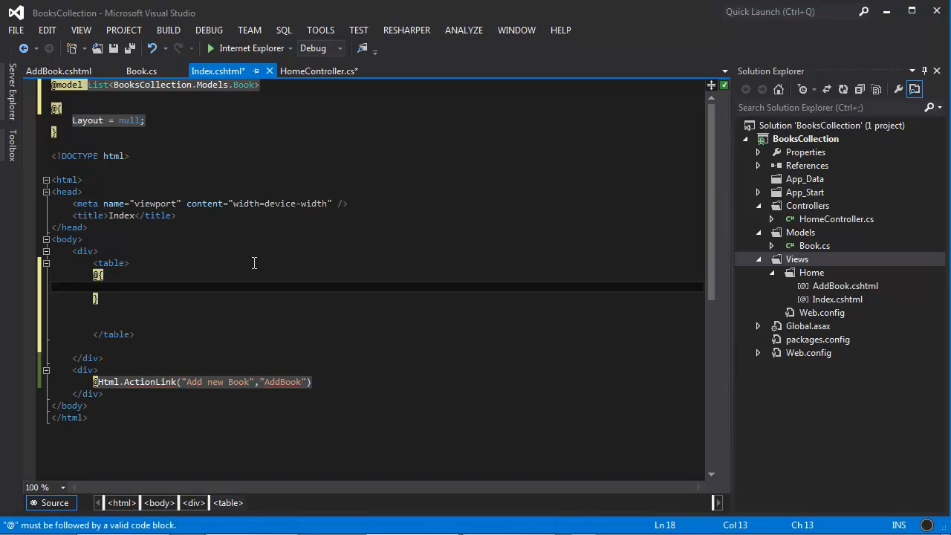
Step: Add a foreach loop iterating var book in Model inside the table
type("foreach (var VARIABLE in VirtualPath")
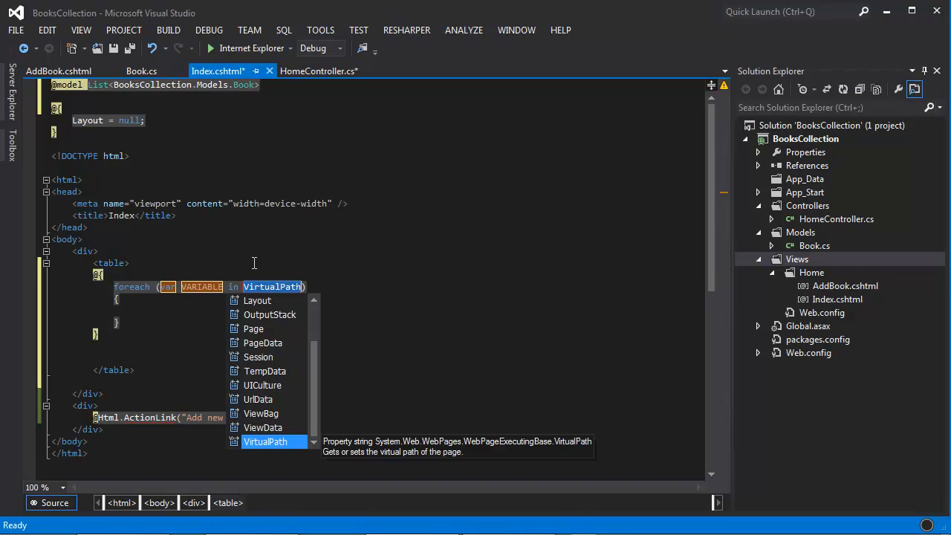
type("m")
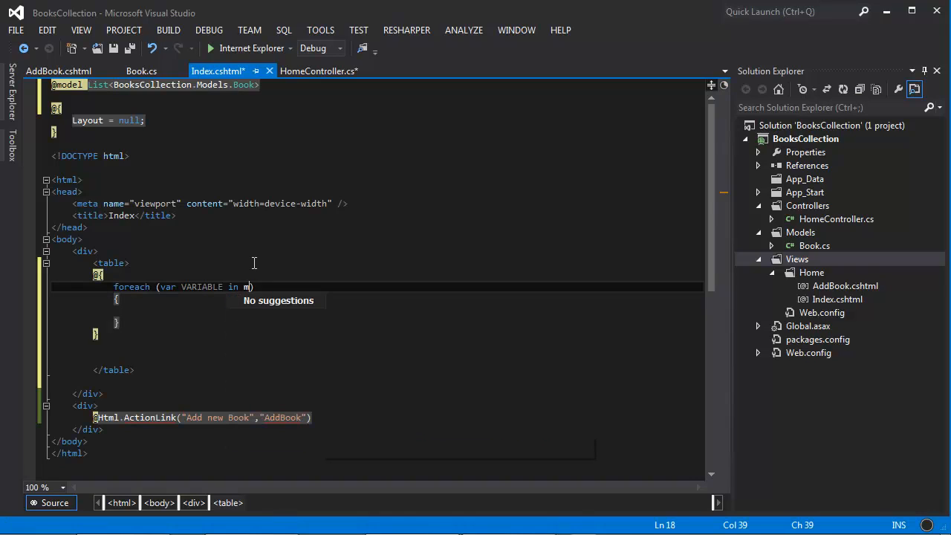
type("odel")
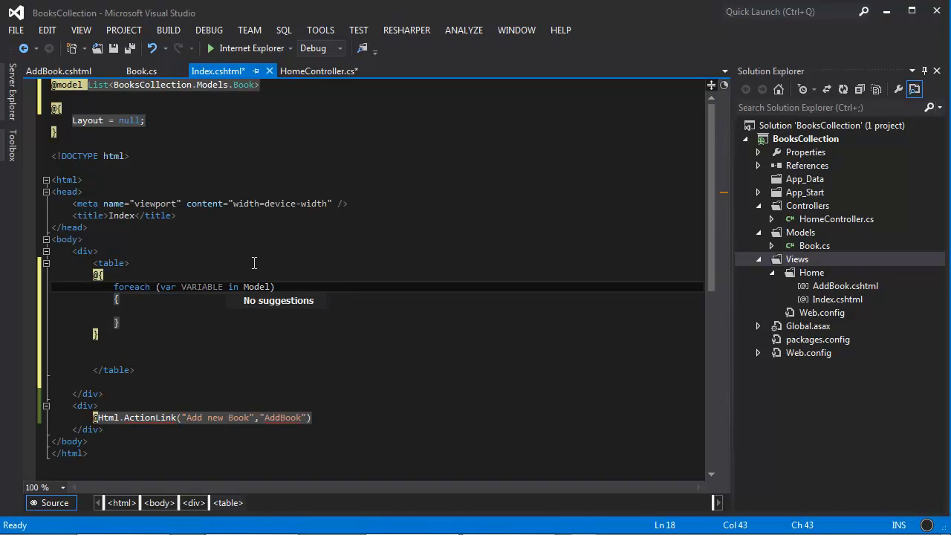
type("book")
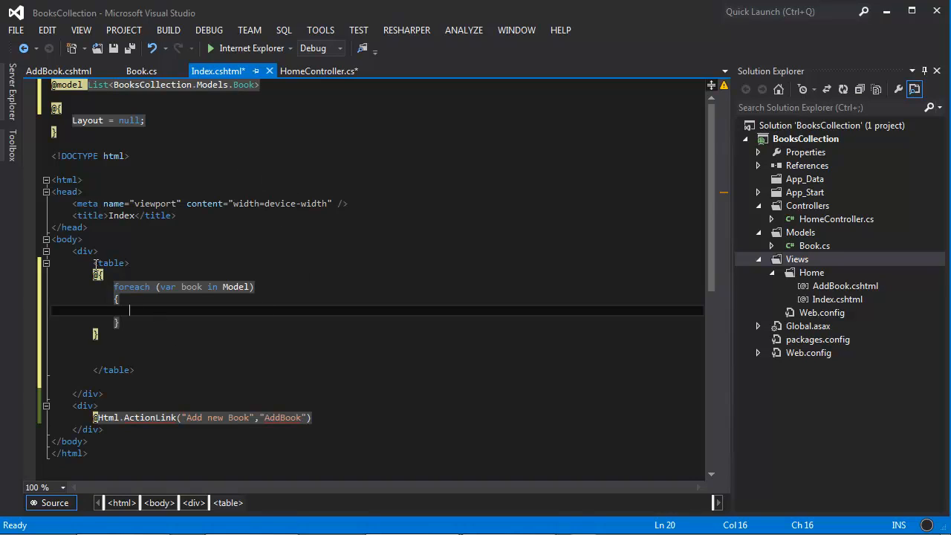
type("<")
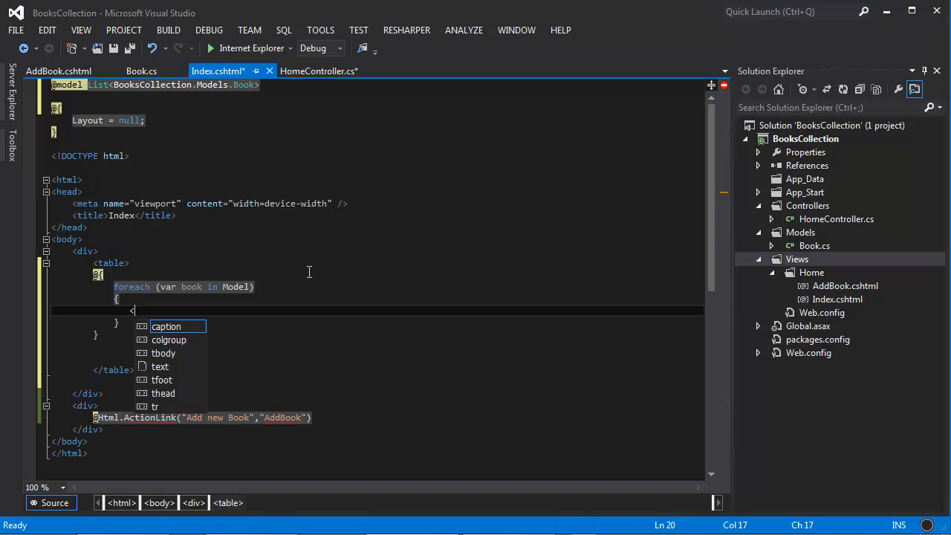
type("tr>")
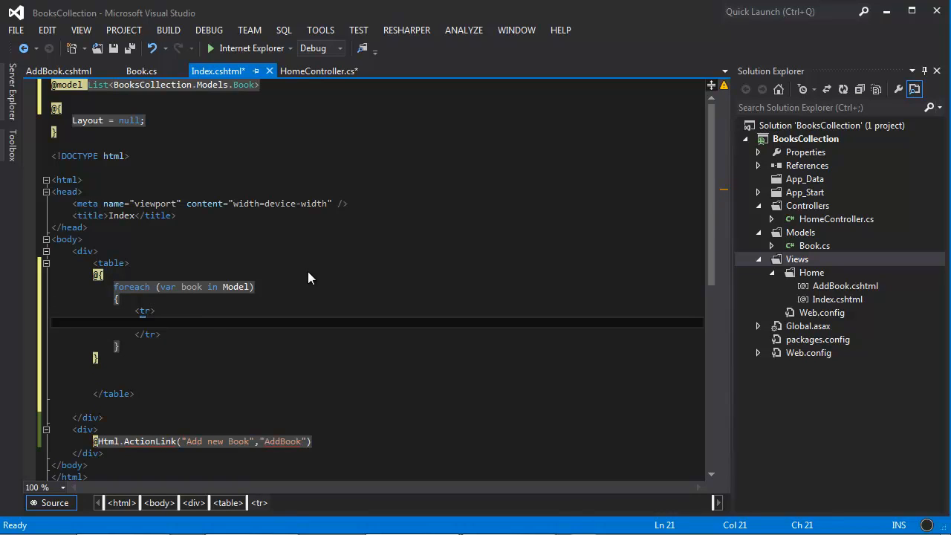
type("<td>")
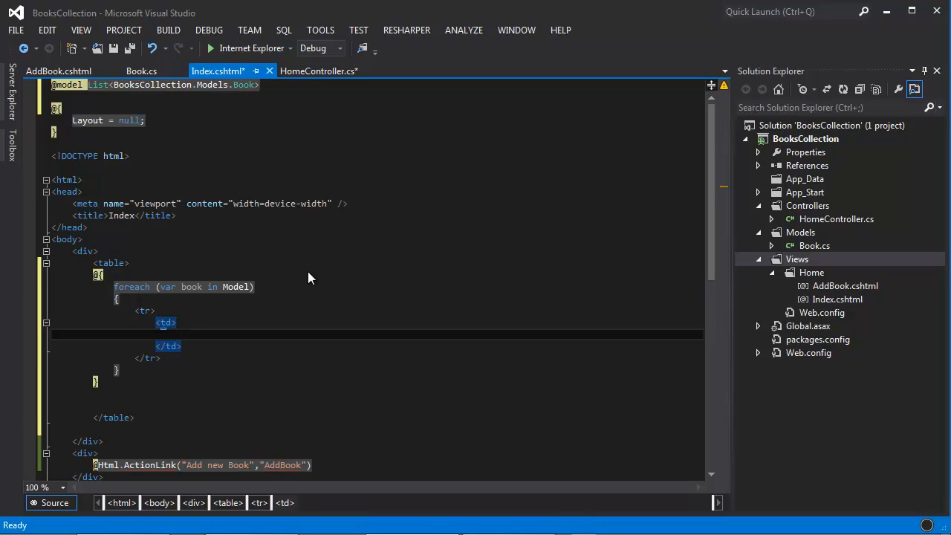
type("B")
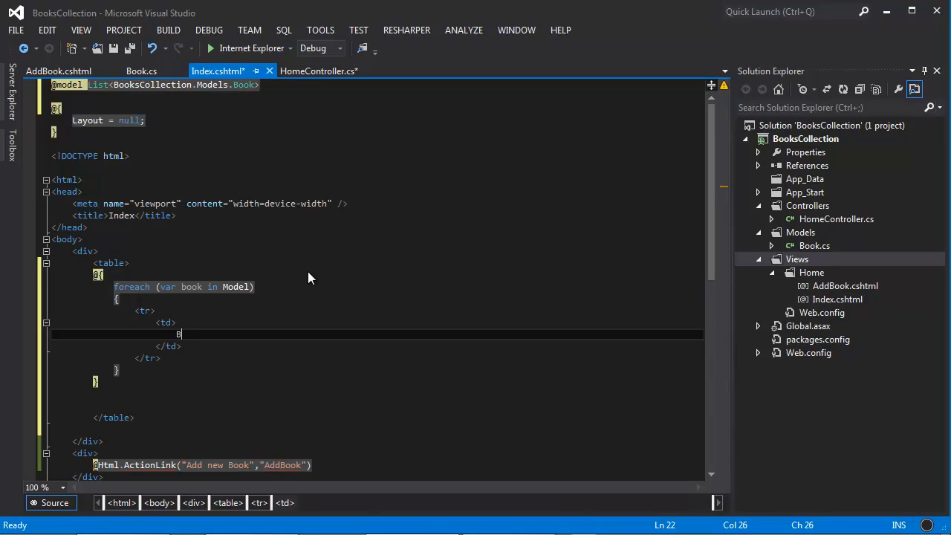
type("ut")
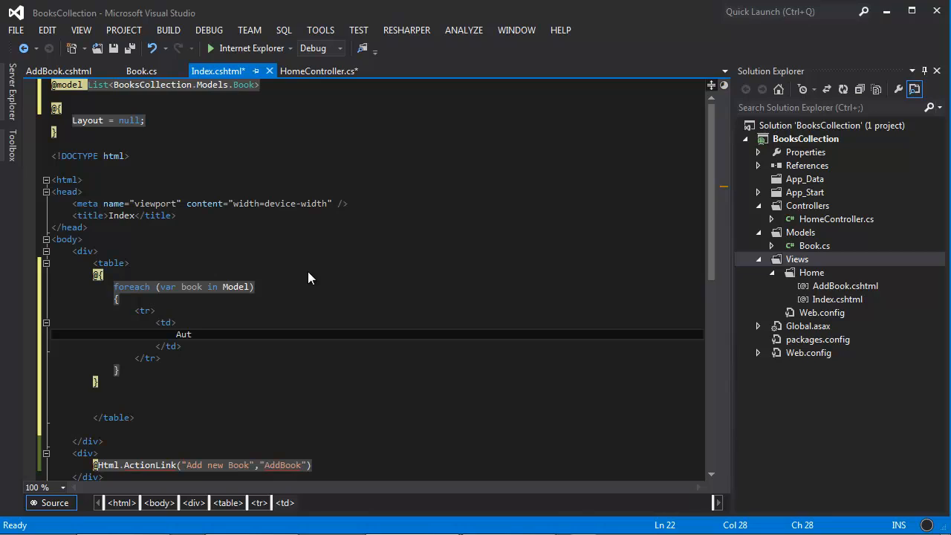
type("ho")
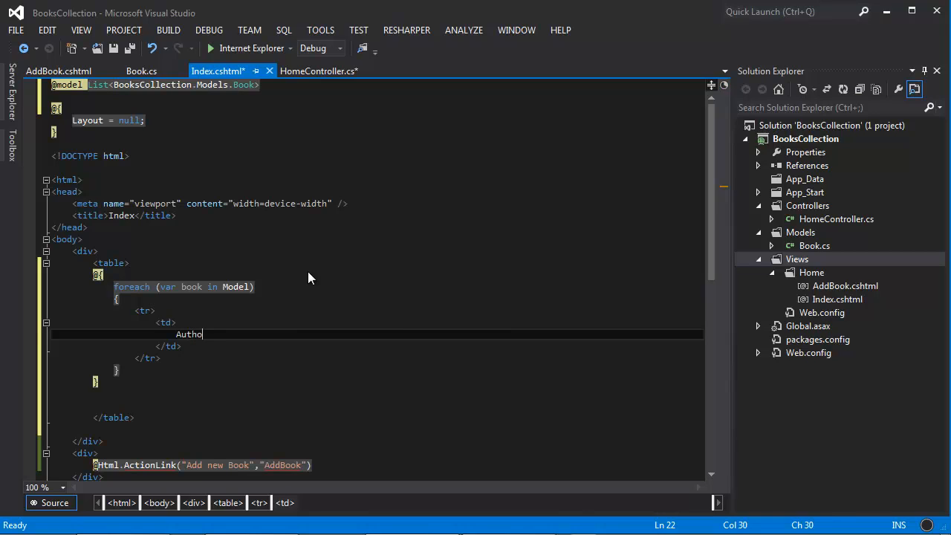
type("r: @")
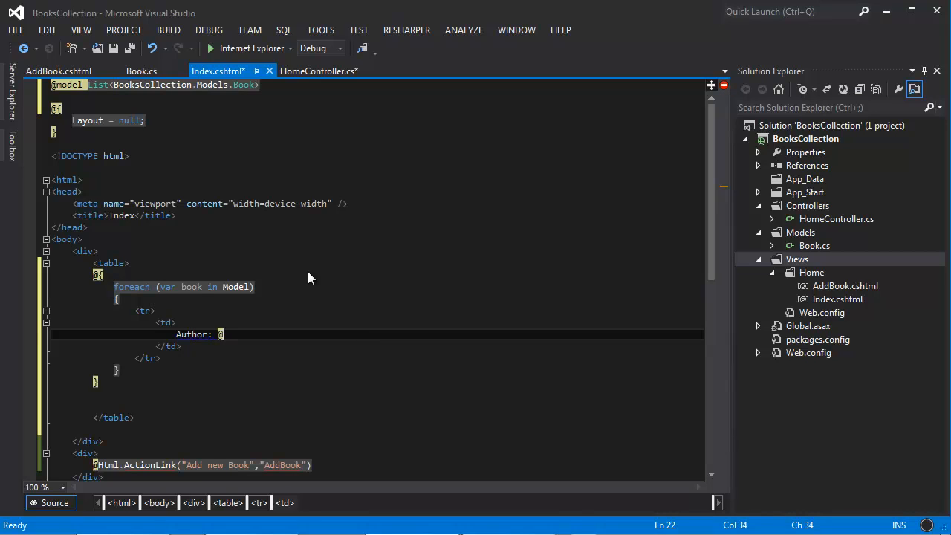
type("book")
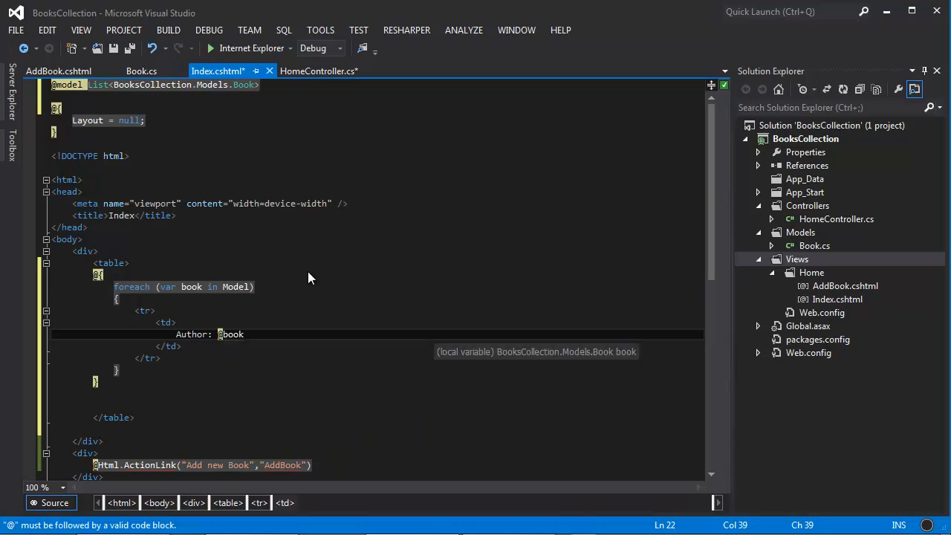
type(".AuthorName")
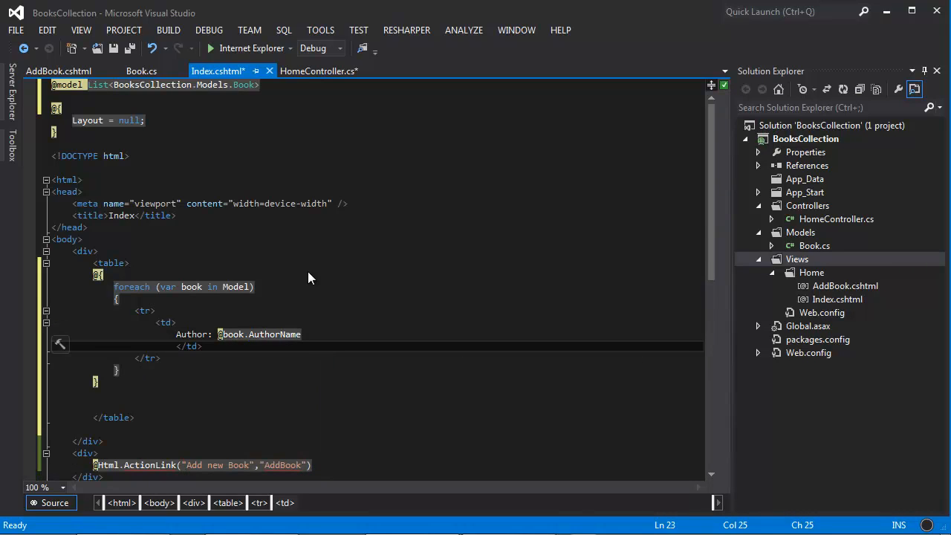
key("enter")
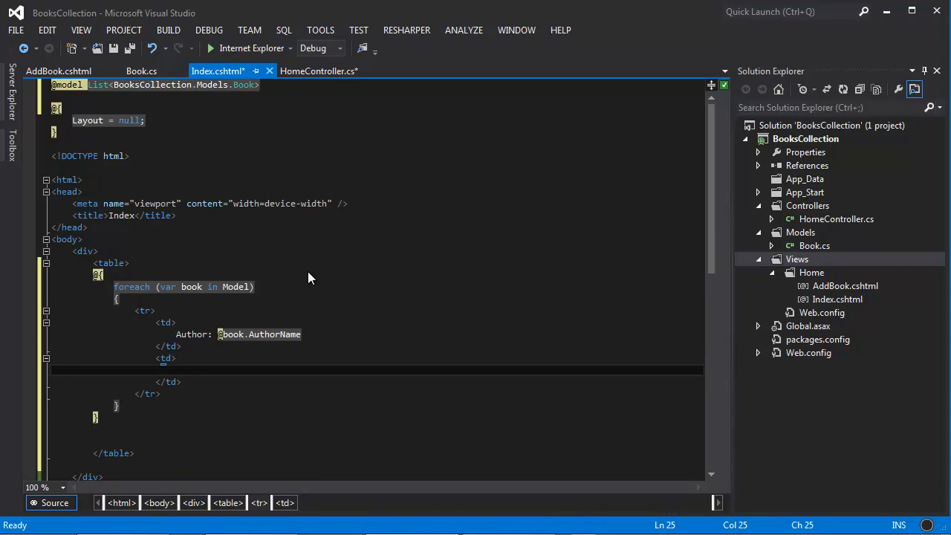
type("Title")
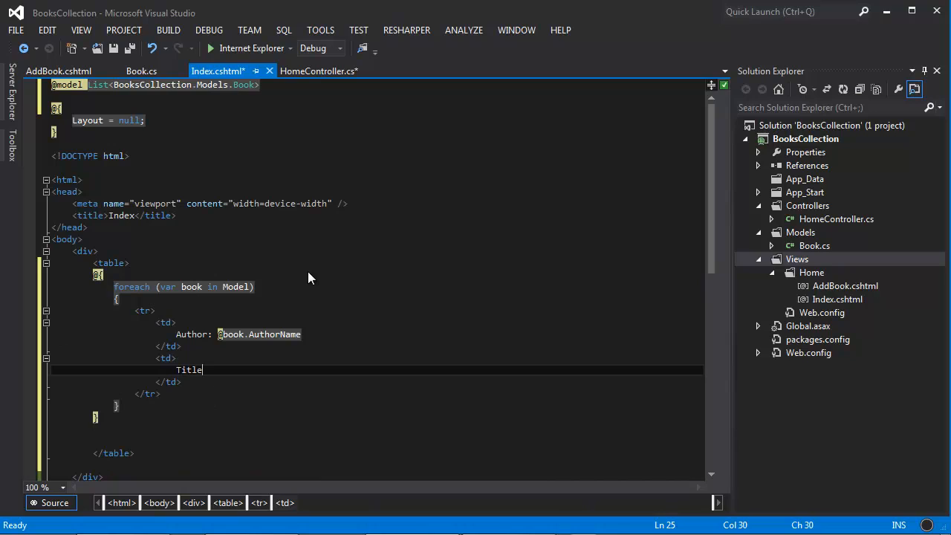
type("@book.Title")
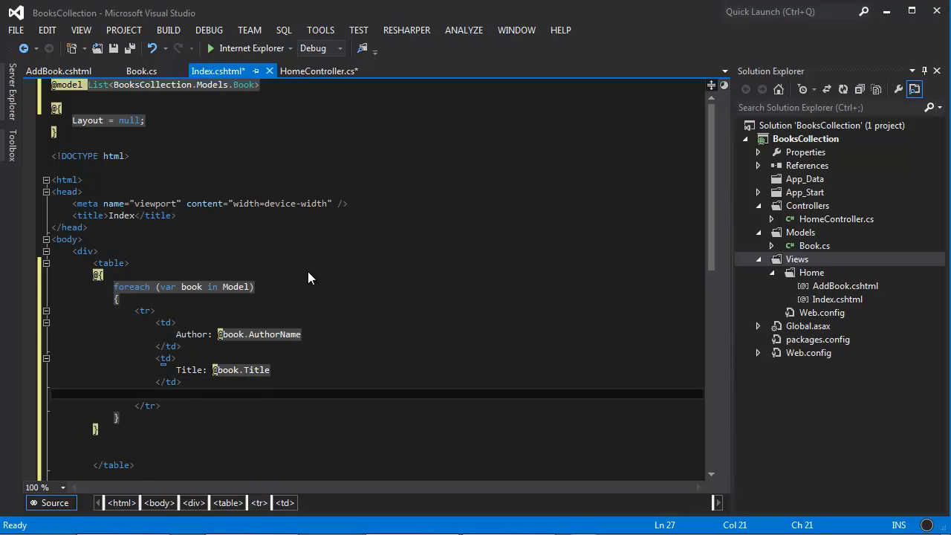
type("<td>")
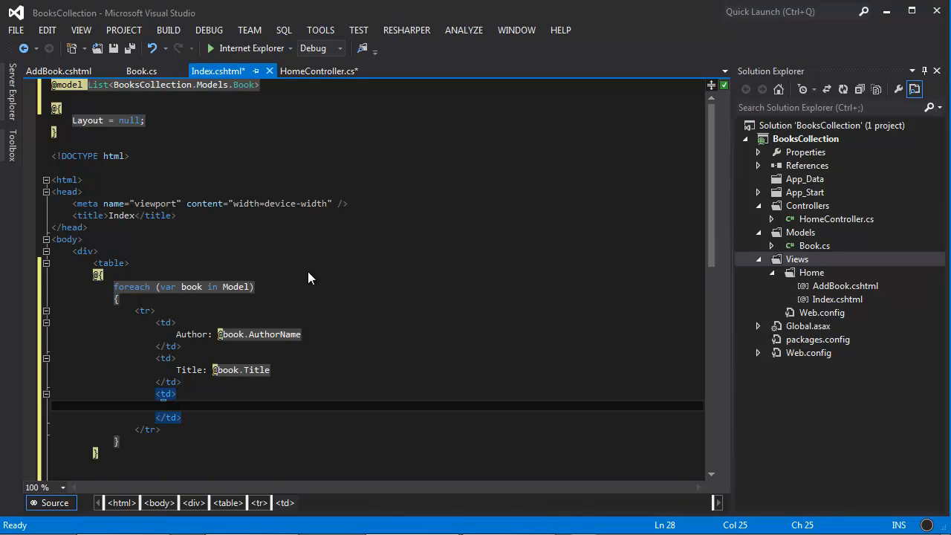
mouse_move(365, 286)
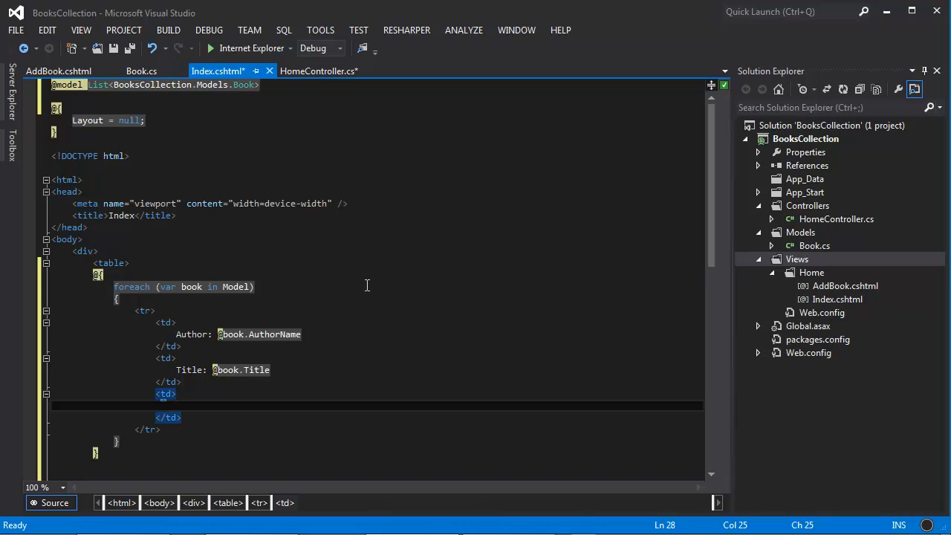
type("@book.Publisher")
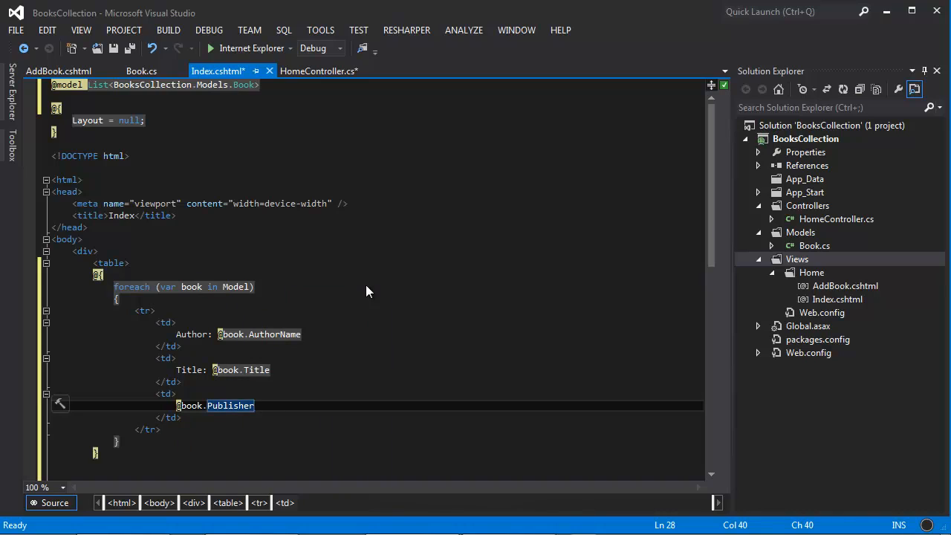
type("Publisher:")
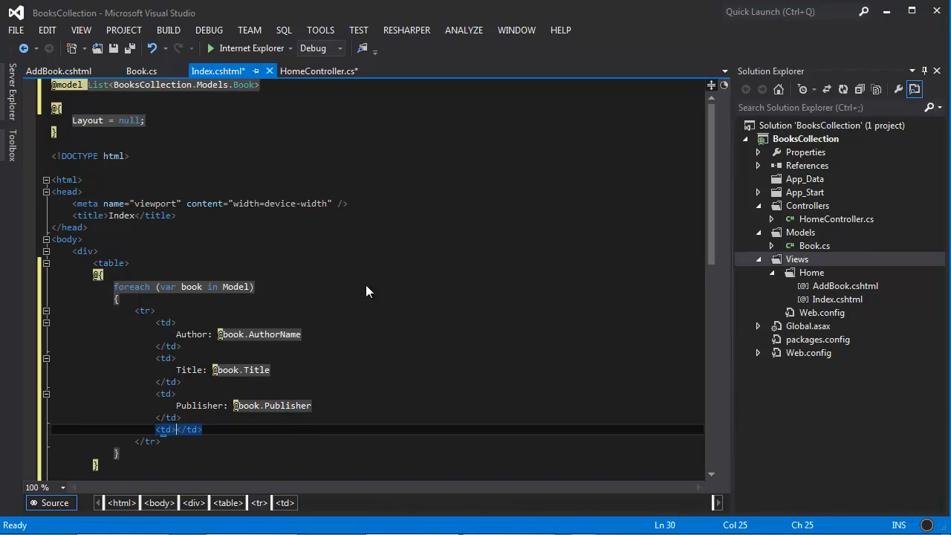
type("Publish Date:")
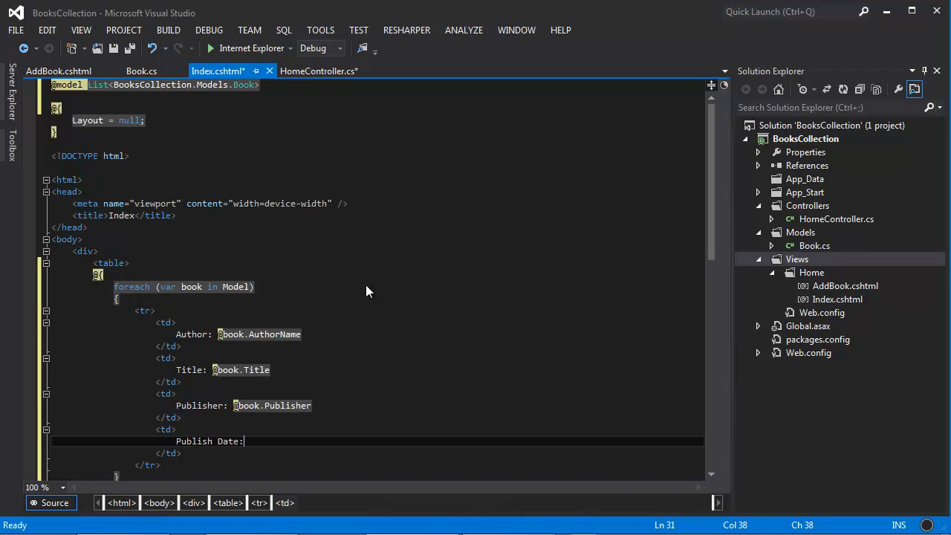
type("@")
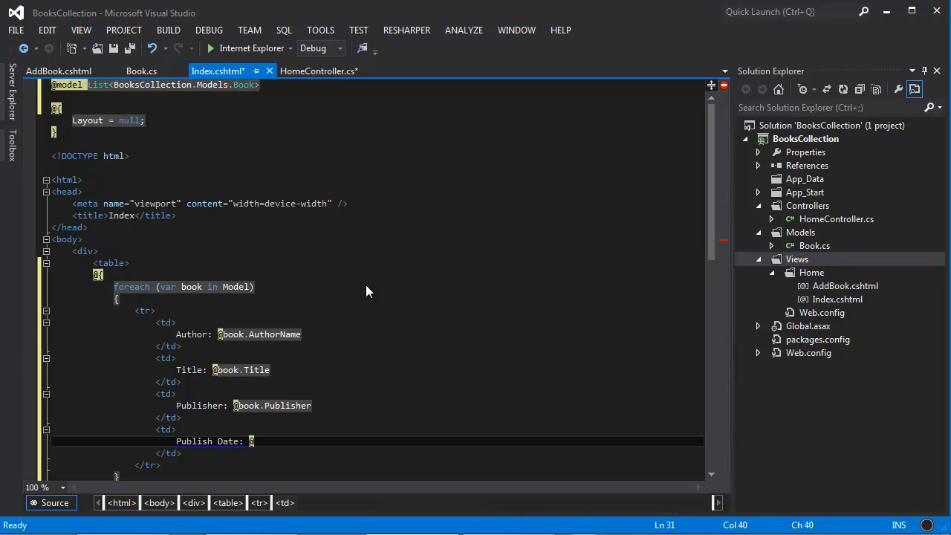
type("book")
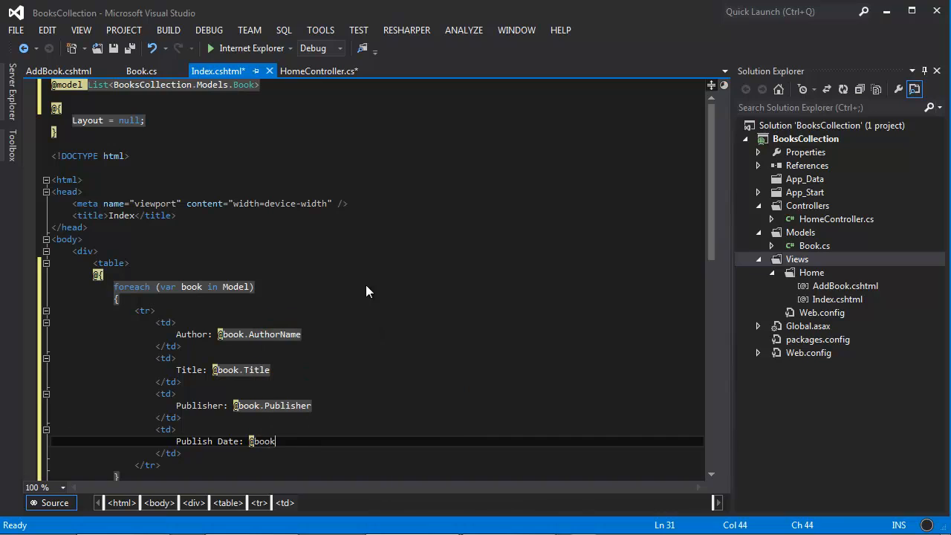
type(".PublishDate")
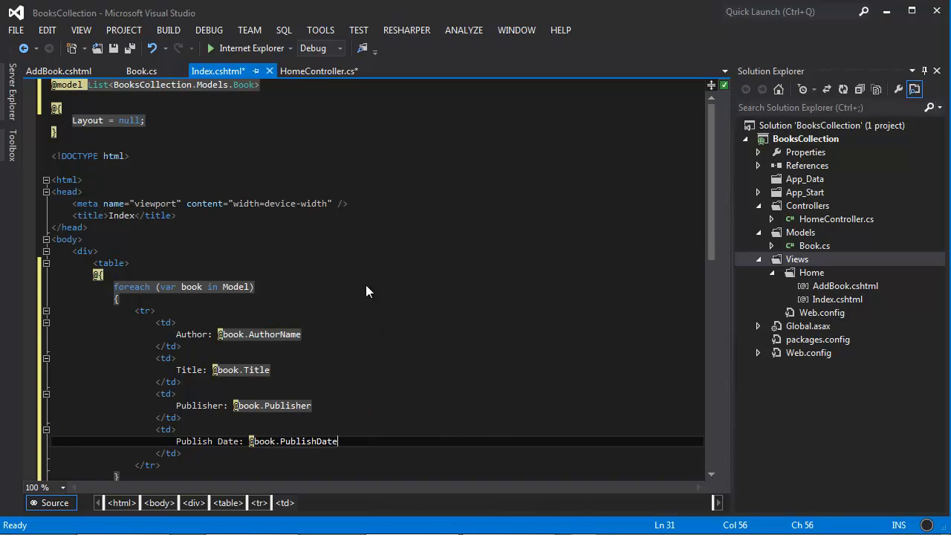
type(".toshot")
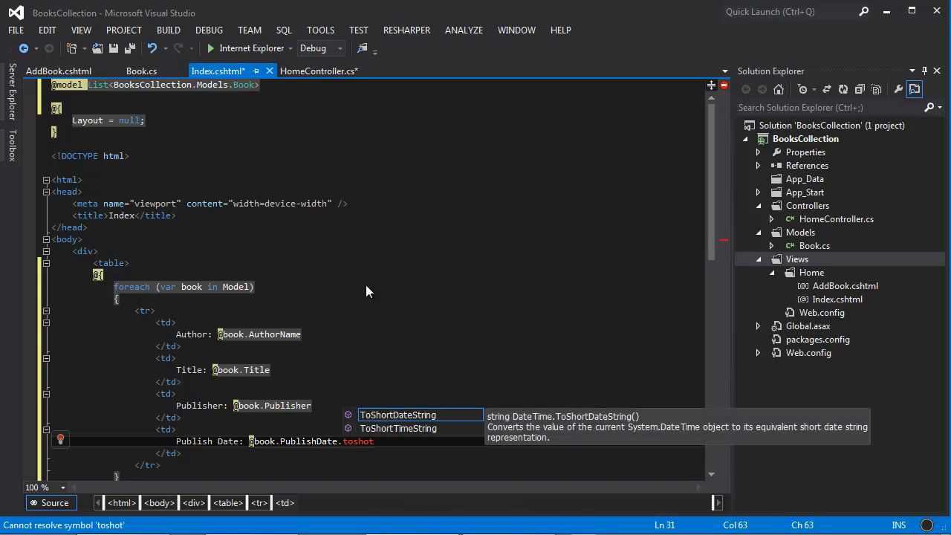
Step: Complete PublishDate.ToShortDateString() and switch to HomeController.cs
key("Tab")
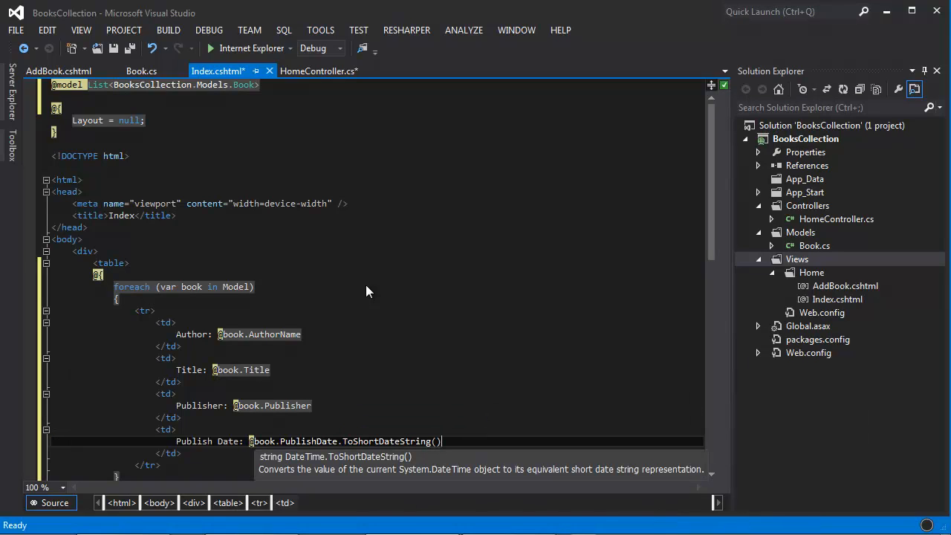
scroll("down", 3)
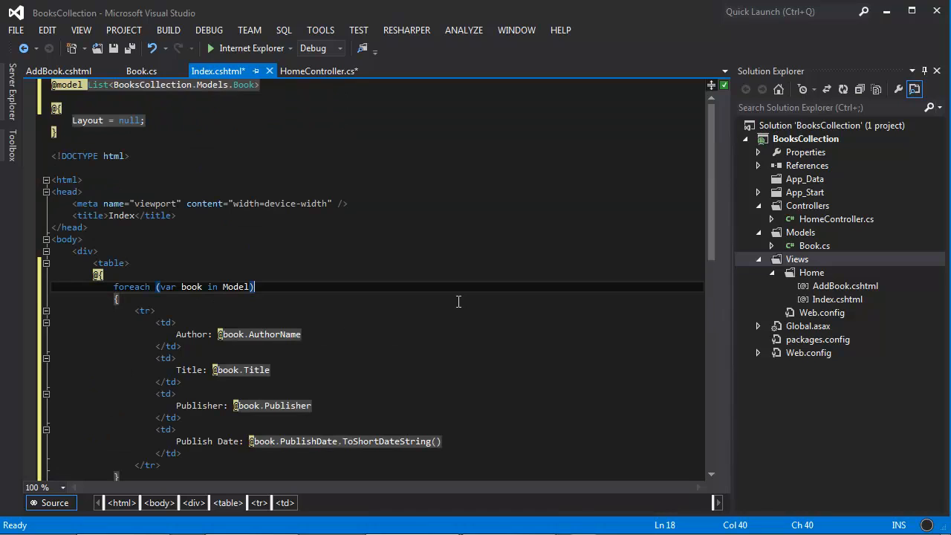
left_click(318, 72)
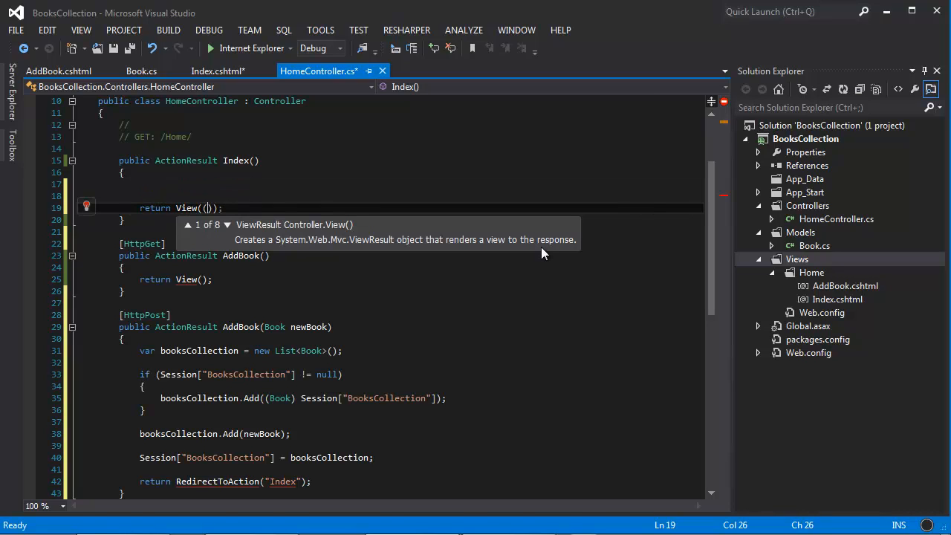
Step: Declare var booksCollection = new List<Book>() in the Index action
key("Backspace")
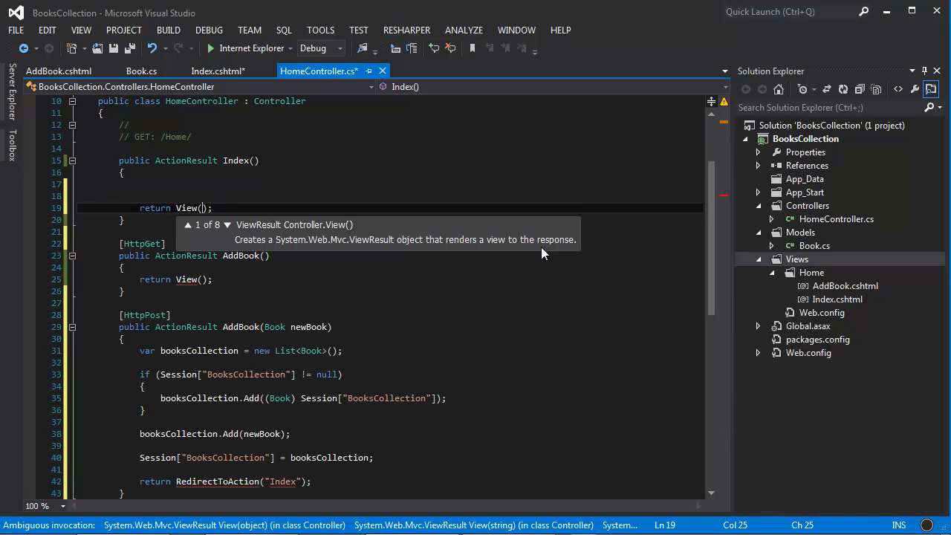
type("Session")
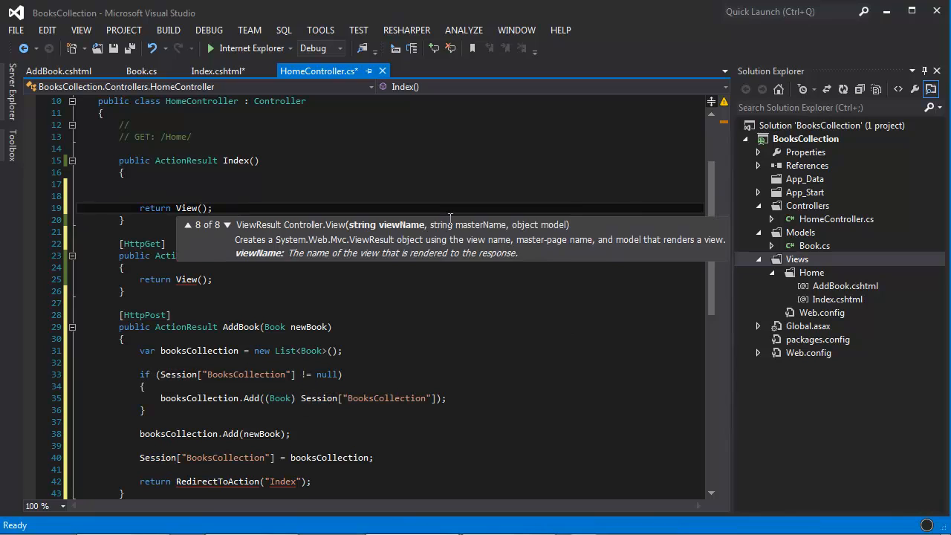
type("var books")
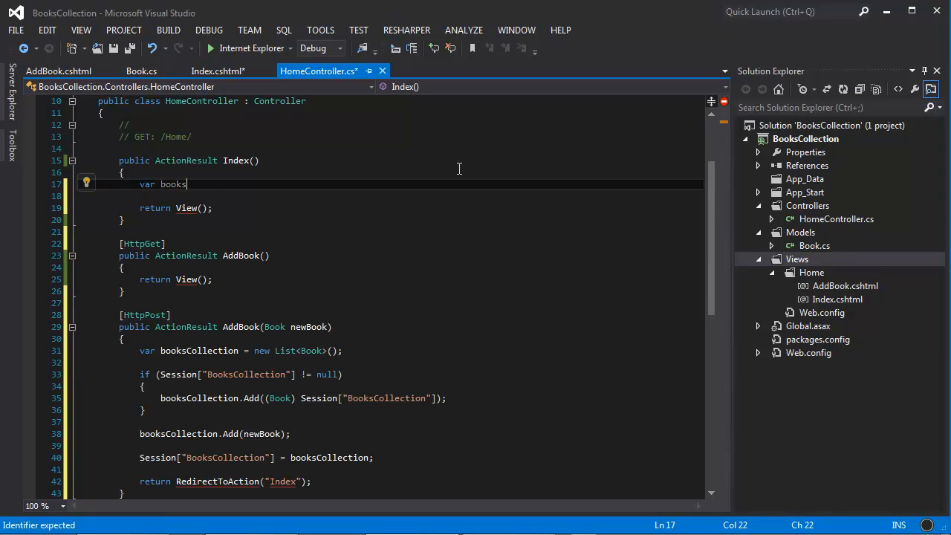
type("Collection =")
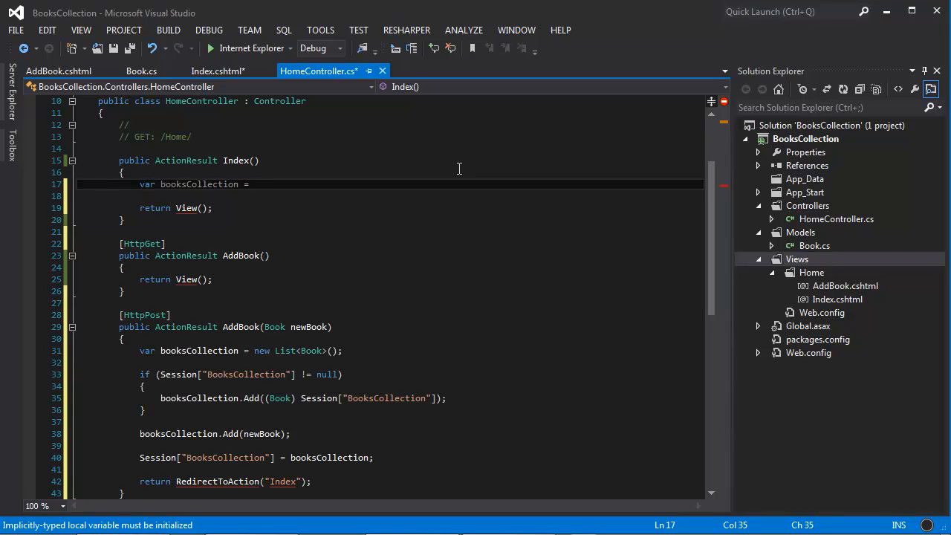
type("new List<bool")
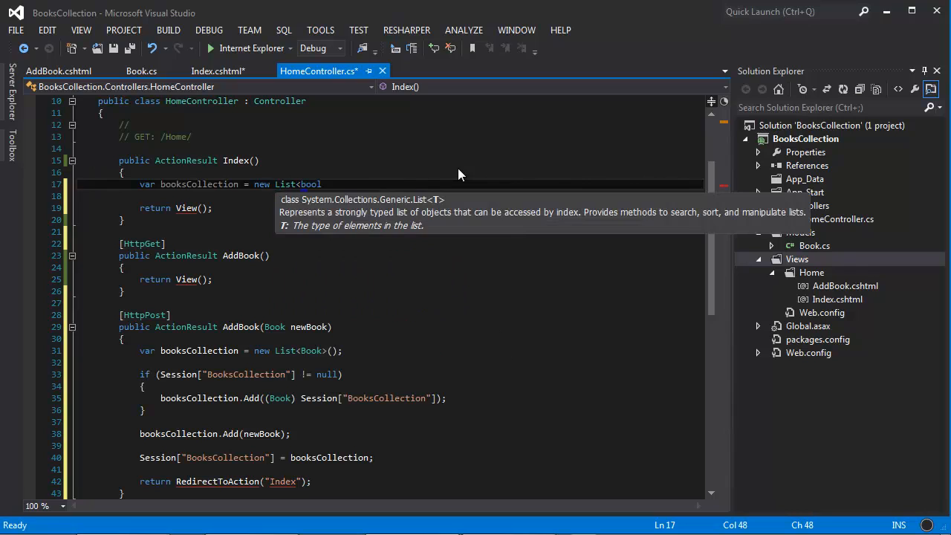
type("BooksCollection>();")
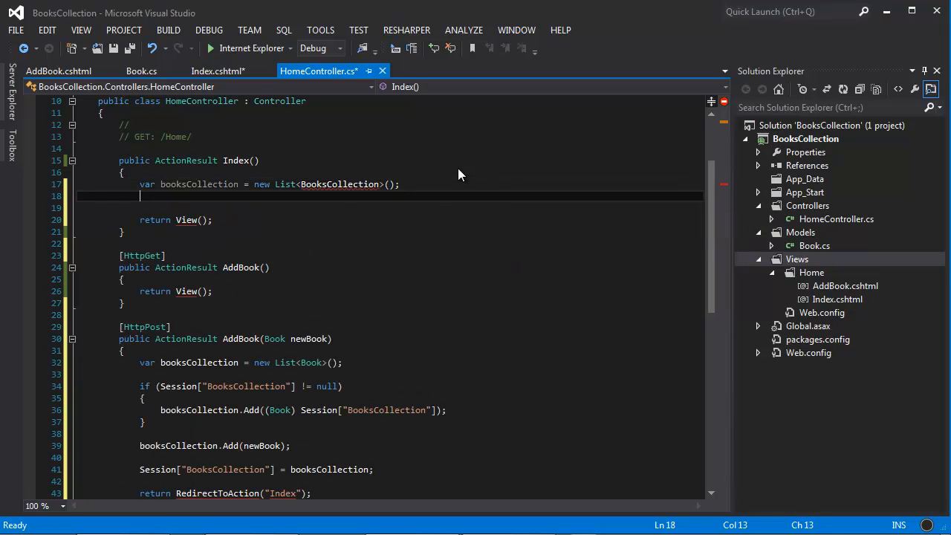
double_click(339, 184)
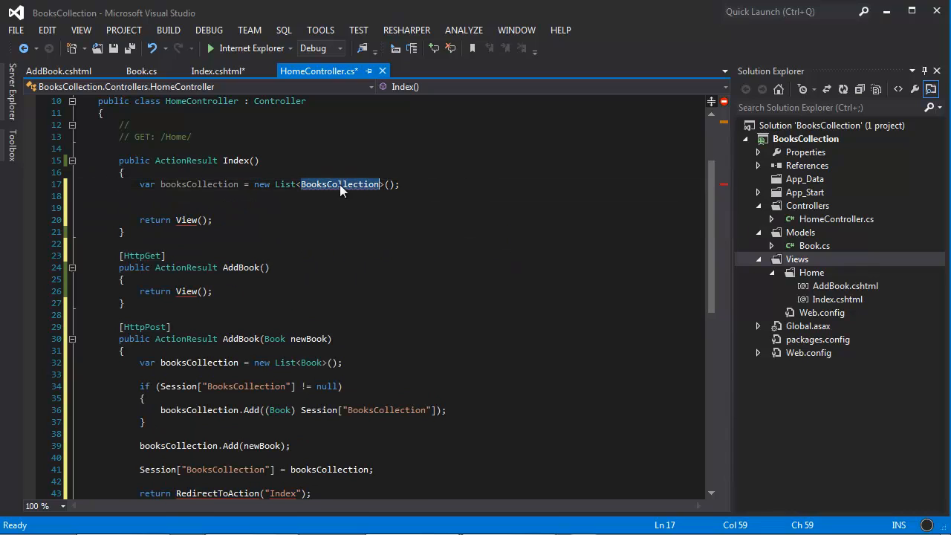
type("Book")
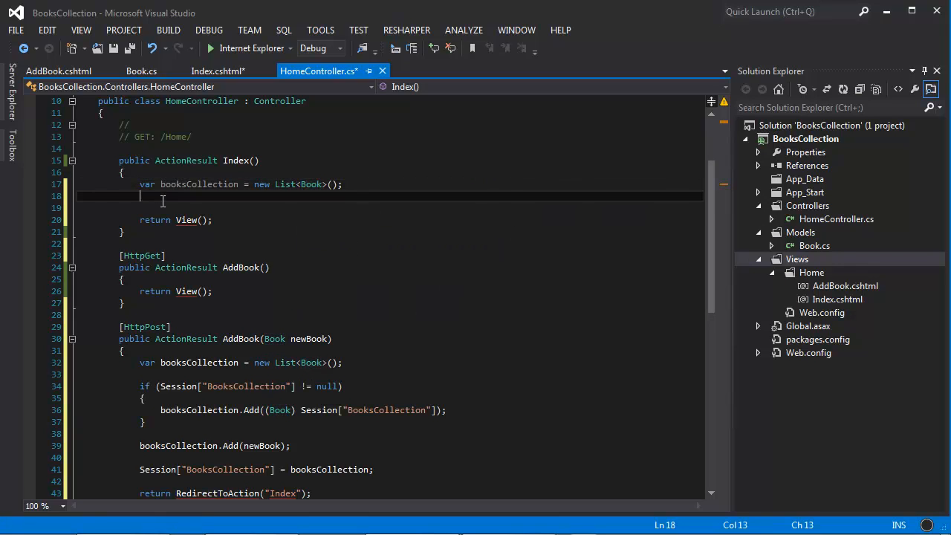
Step: Add Session["BooksCollection"] if not null, return View(booksCollection), and run the app
type("Ifg")
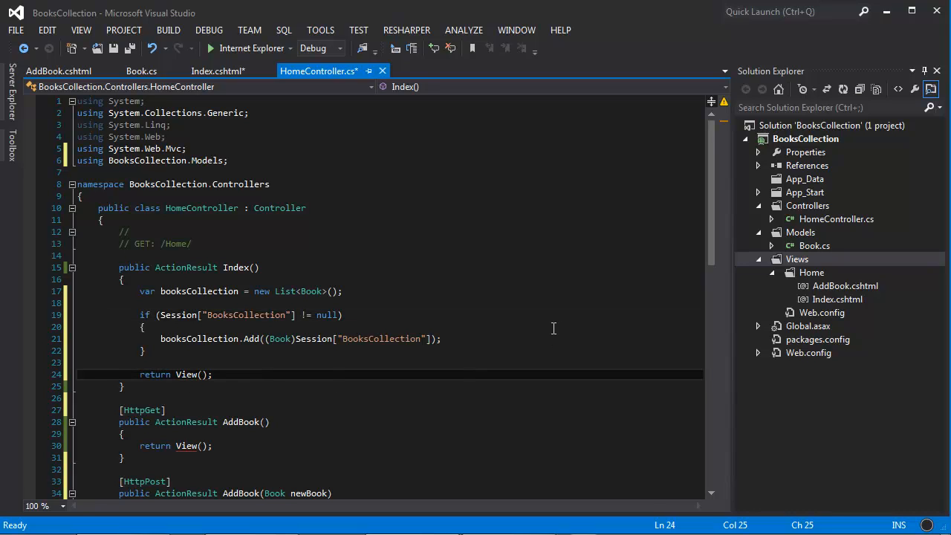
type("booksCollection")
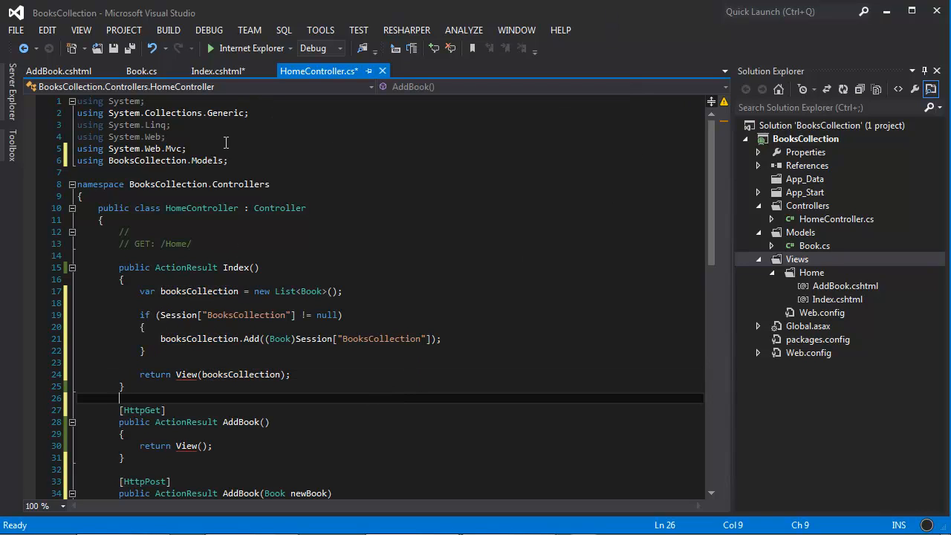
left_click(211, 48)
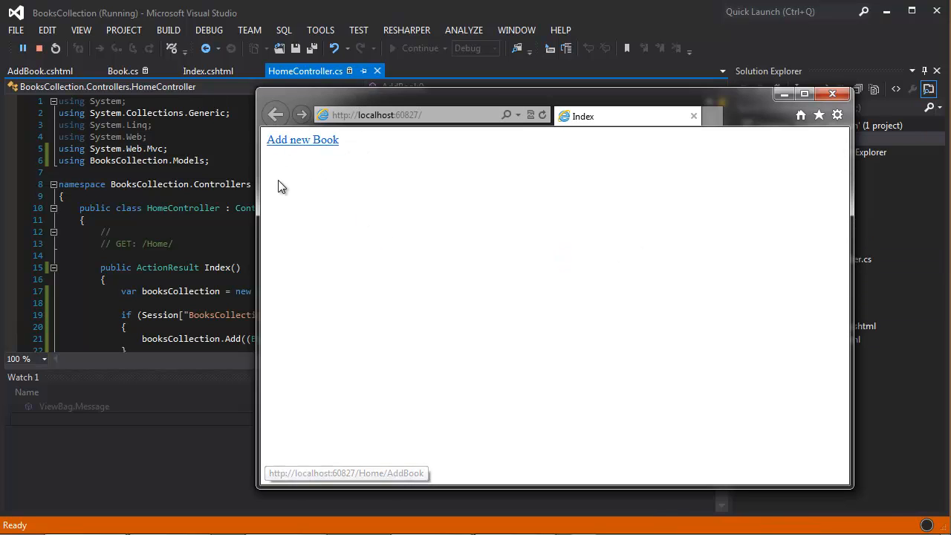
Step: On the Add new Book form, enter the author name, title Professional Scrum and publisher Microsoft
left_click(303, 140)
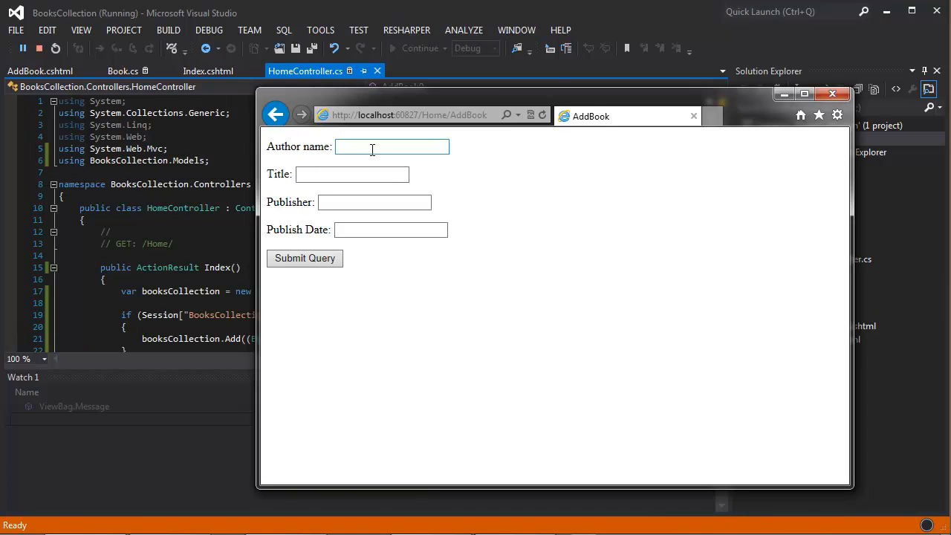
mouse_move(785, 214)
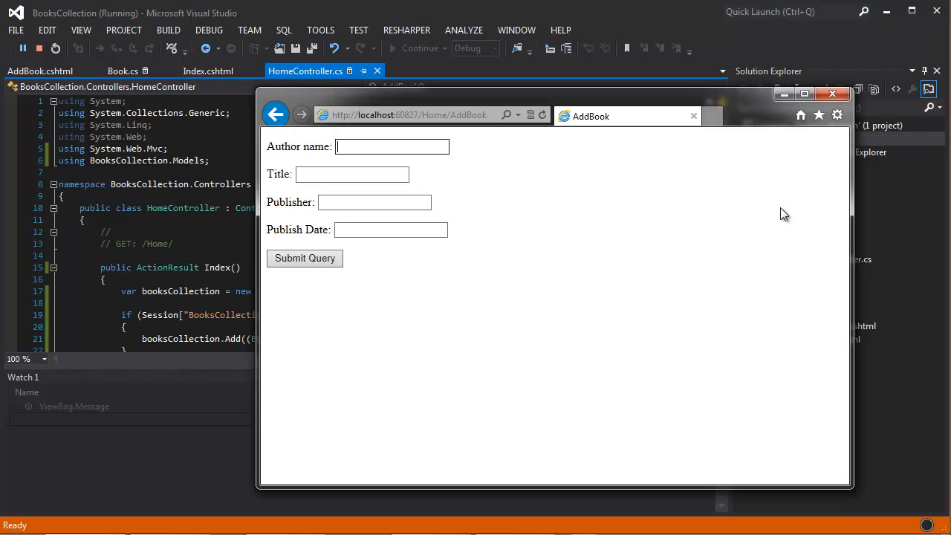
type("Richard hun")
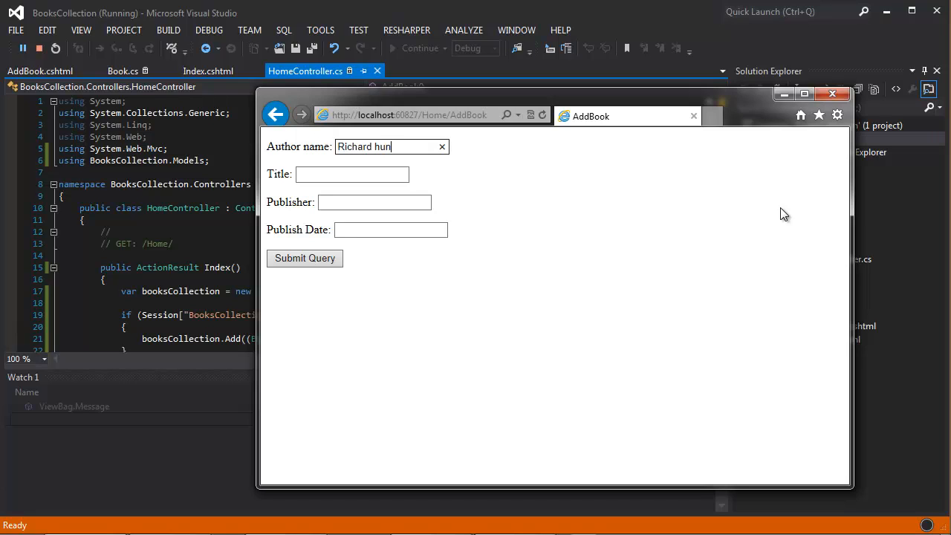
type("dhausen")
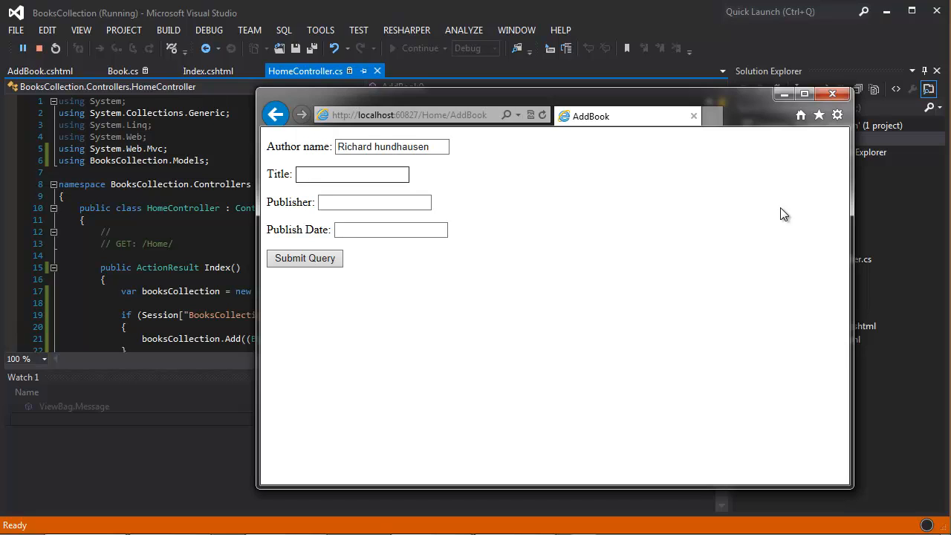
type("Professional Scrum")
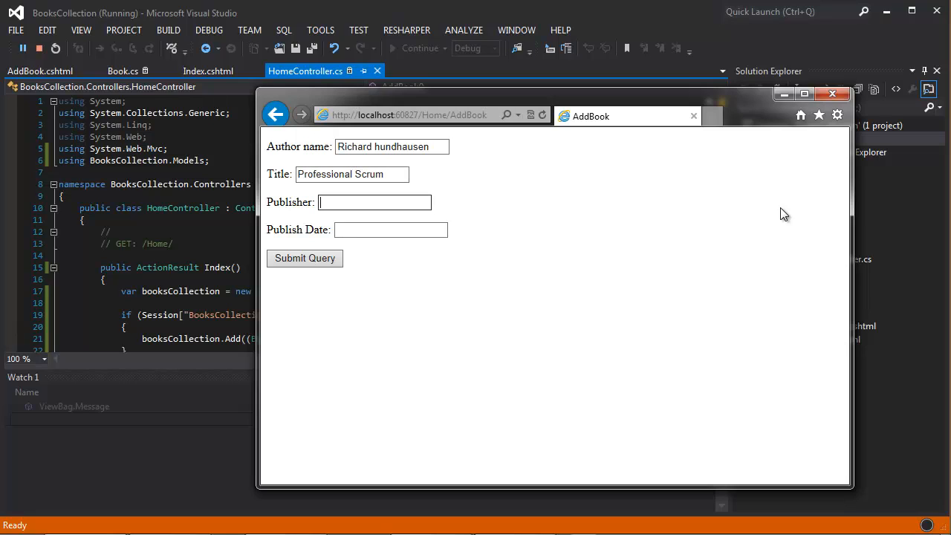
type("NMi")
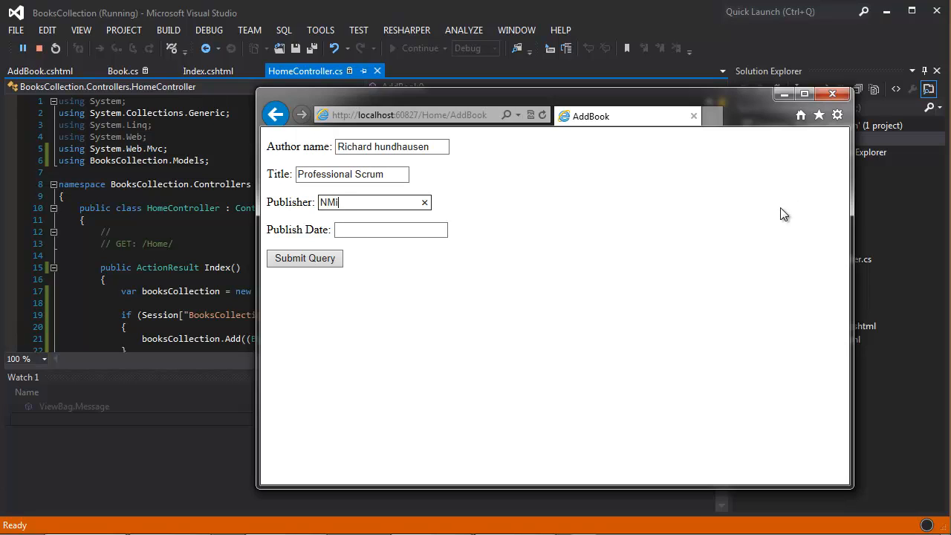
left_click(424, 202)
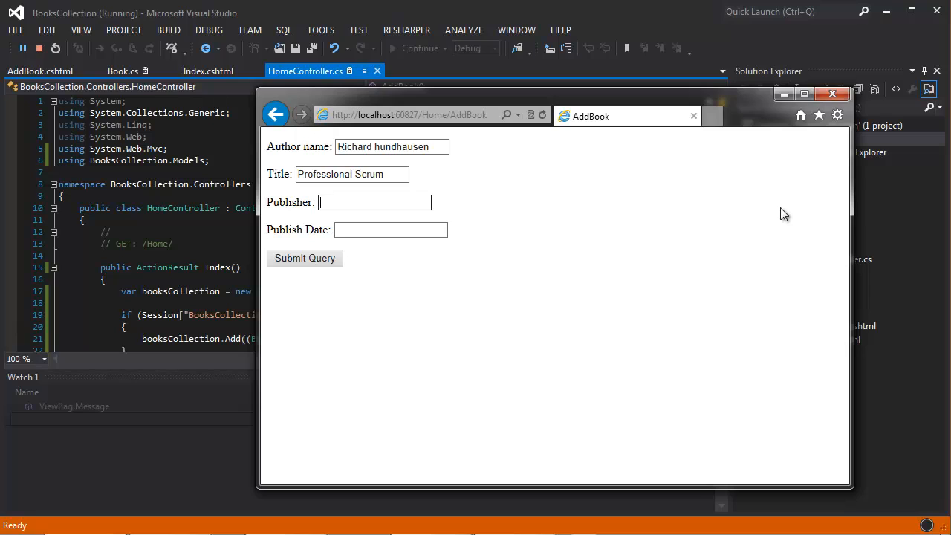
type("Microsoft")
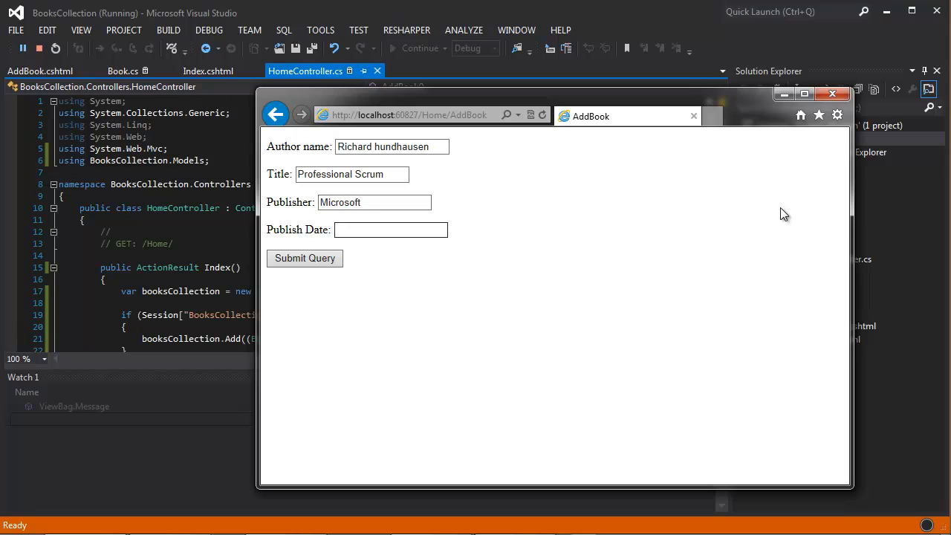
Step: Enter publish date 01/02/2012 and submit the new book
left_click(389, 229)
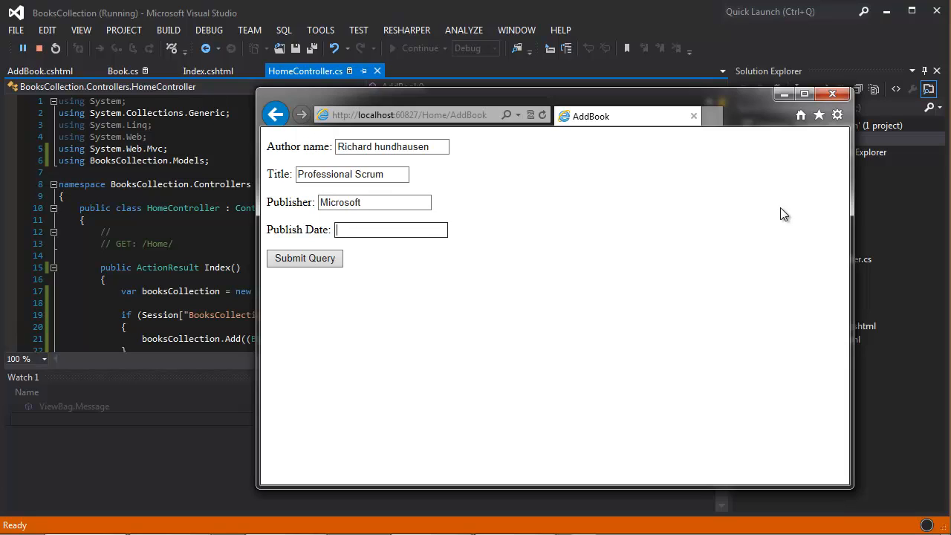
type("01/02/")
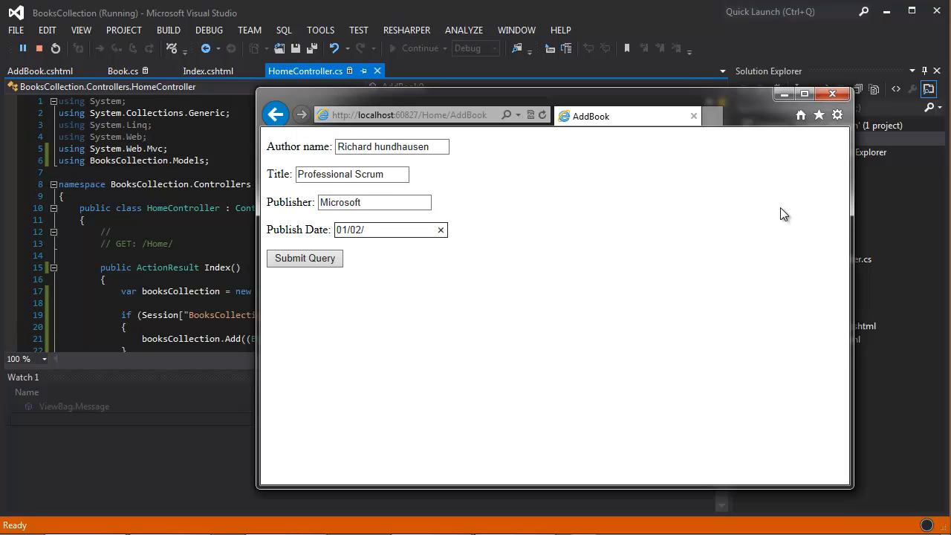
type("2012")
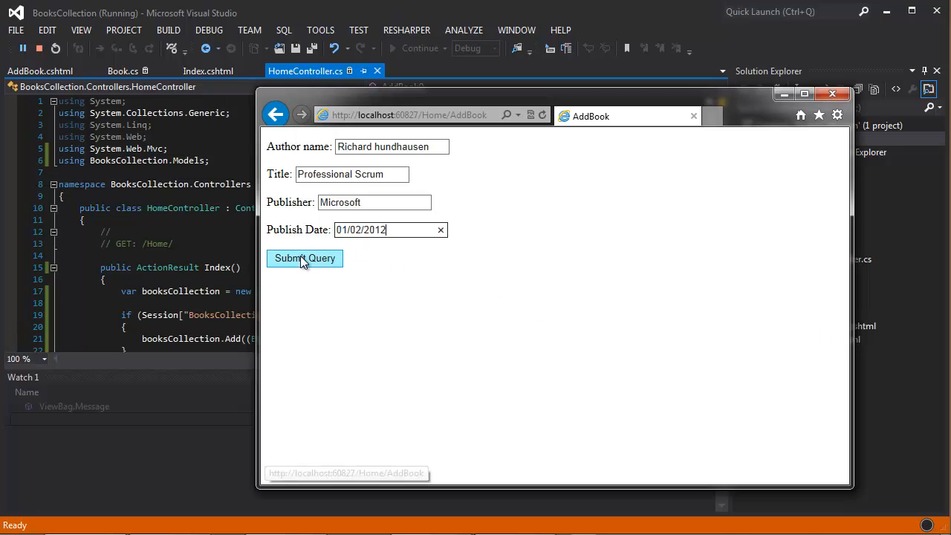
left_click(304, 259)
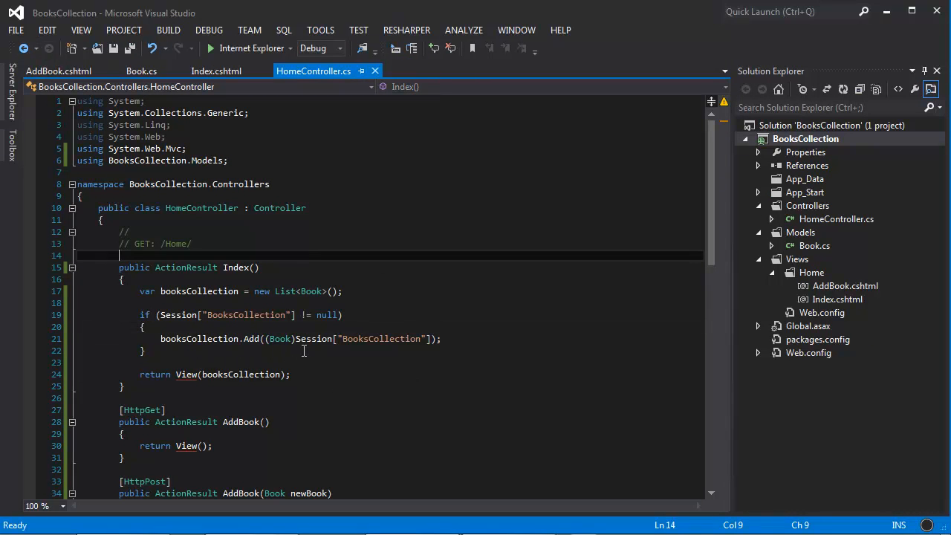
mouse_move(249, 359)
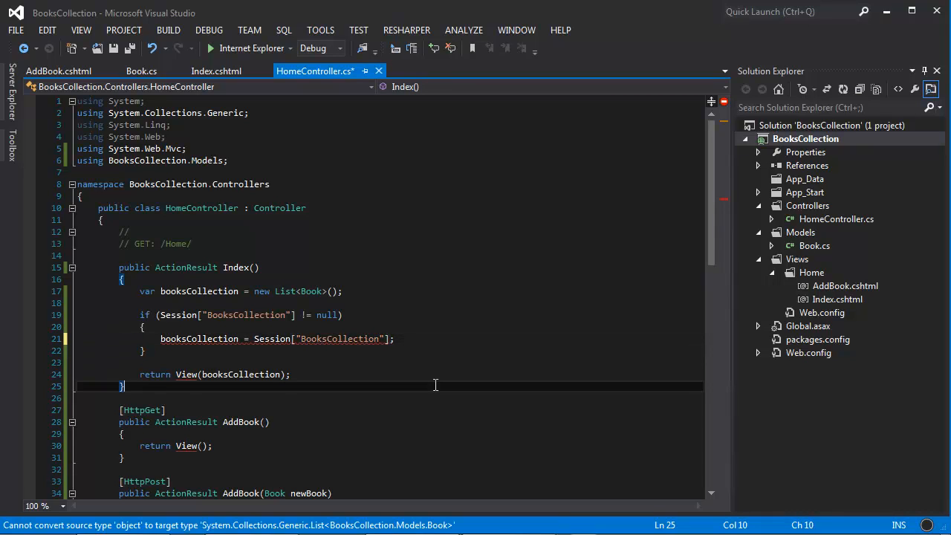
Step: Assign (List<Book>)Session["BooksCollection"] directly to booksCollection instead of adding it
double_click(199, 290)
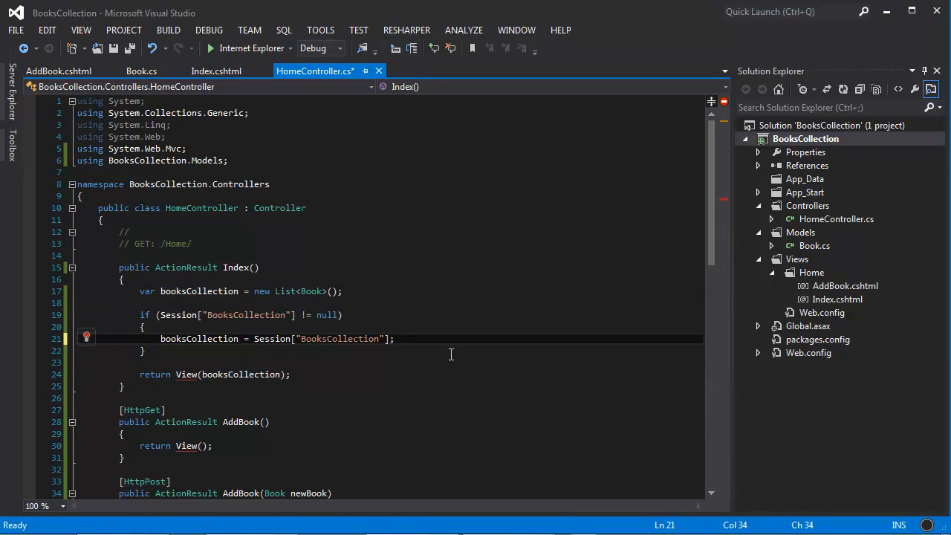
type("(List<Book>")
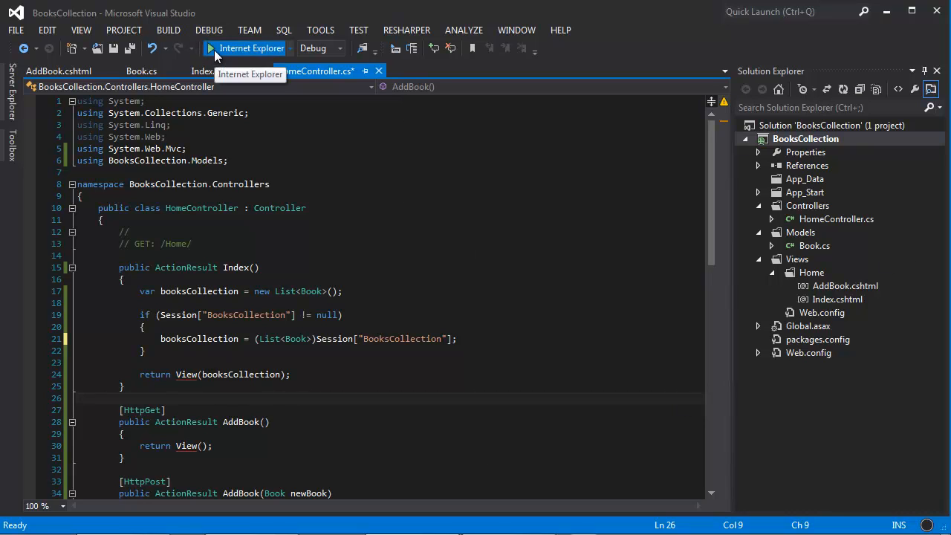
Step: Run the app and submit a book by SOme Author, A Great Book, Microsoft, 01/01/2012
left_click(211, 47)
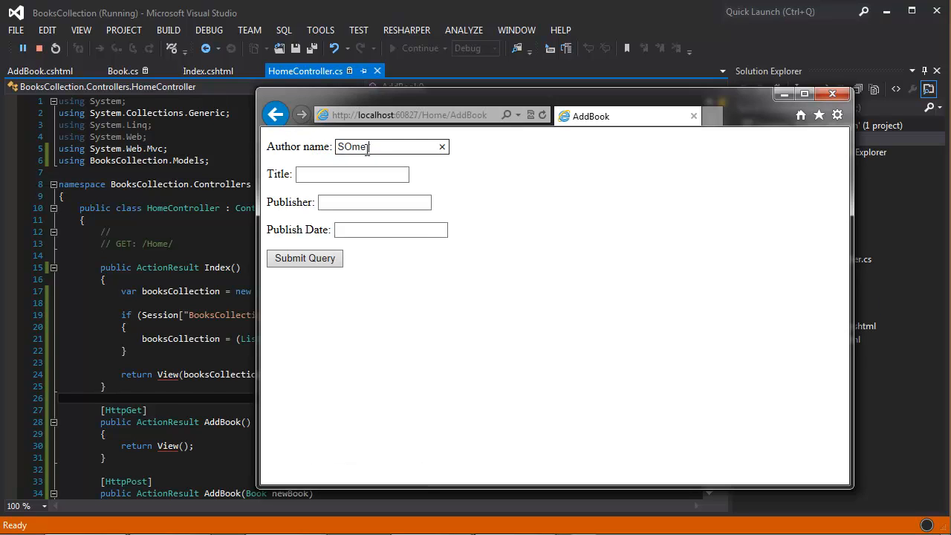
type("Author")
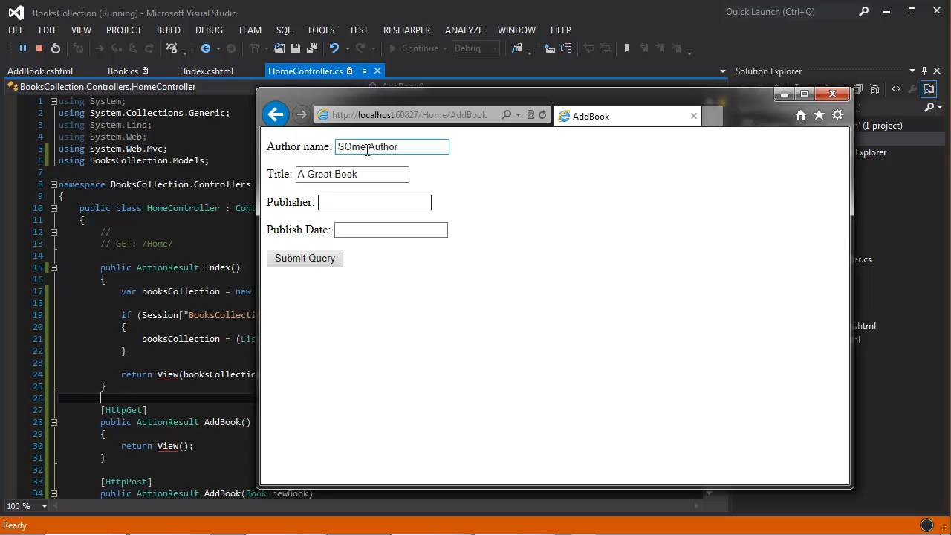
type("Microsoft")
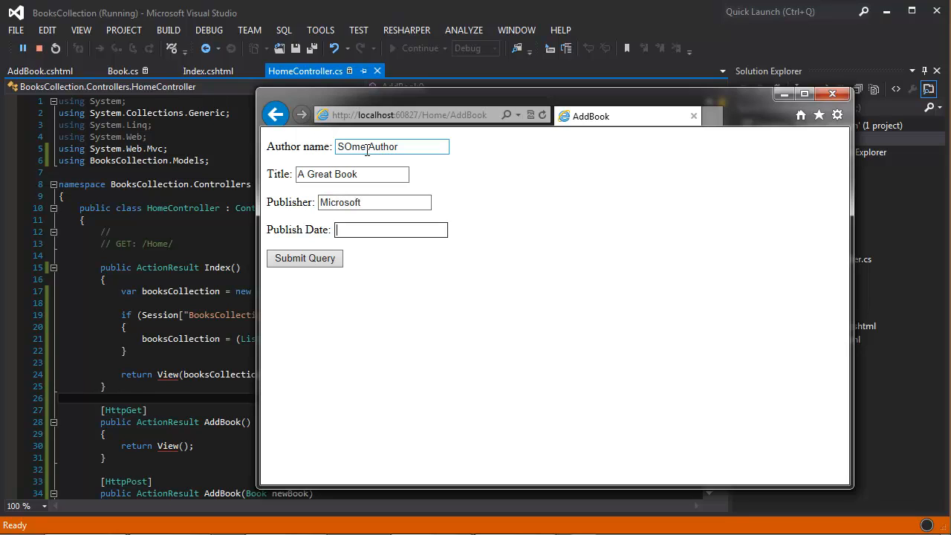
type("0")
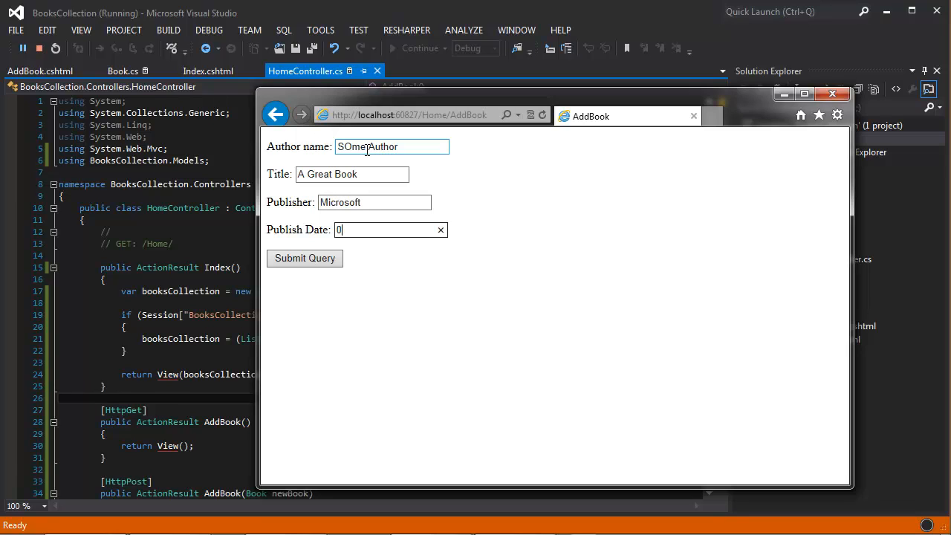
type("01/01/2012")
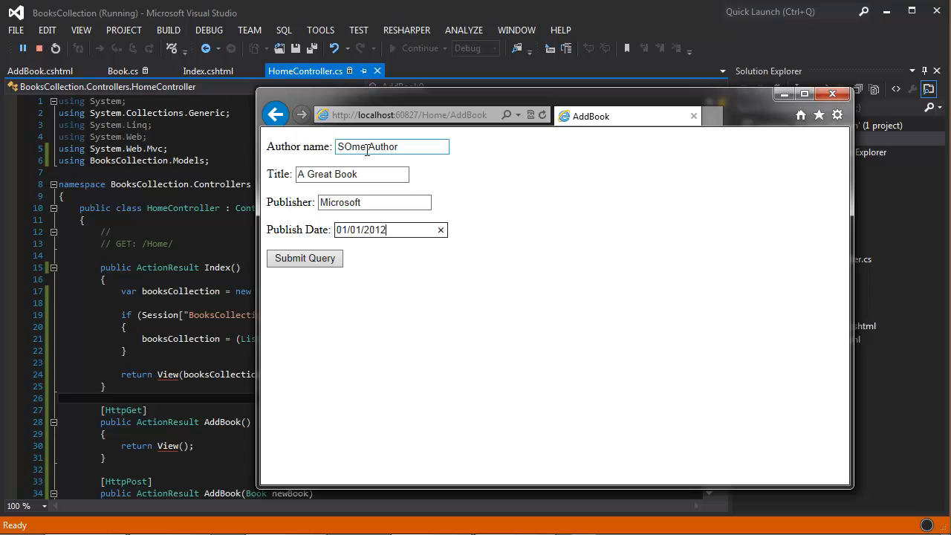
left_click(303, 259)
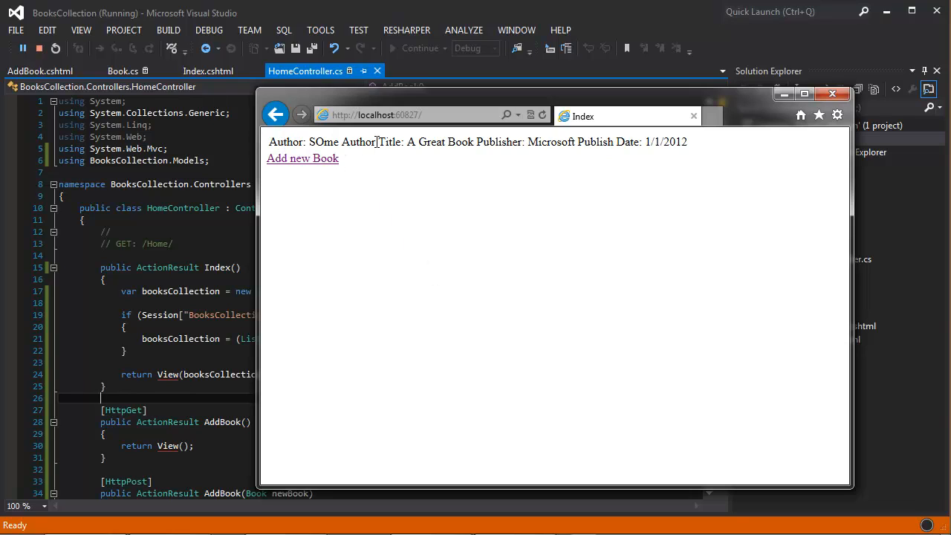
mouse_move(479, 147)
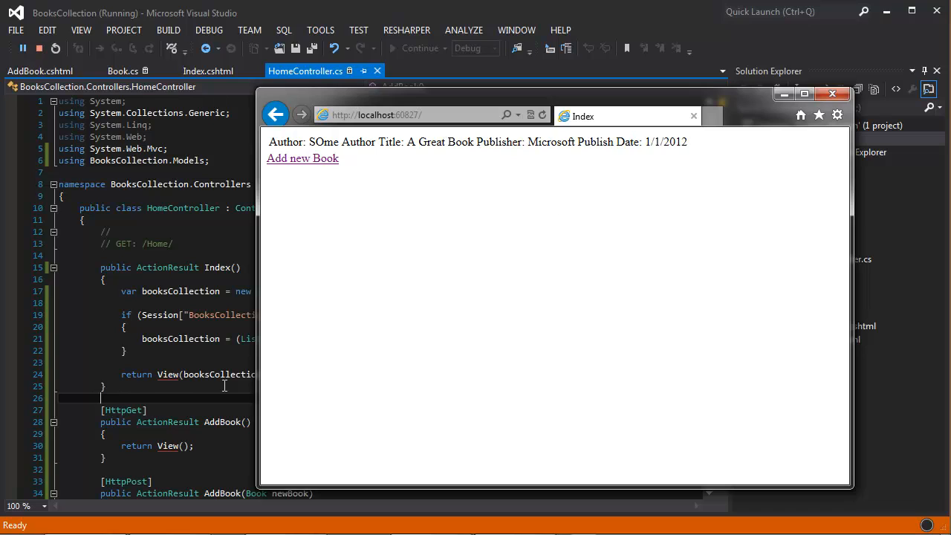
mouse_move(544, 262)
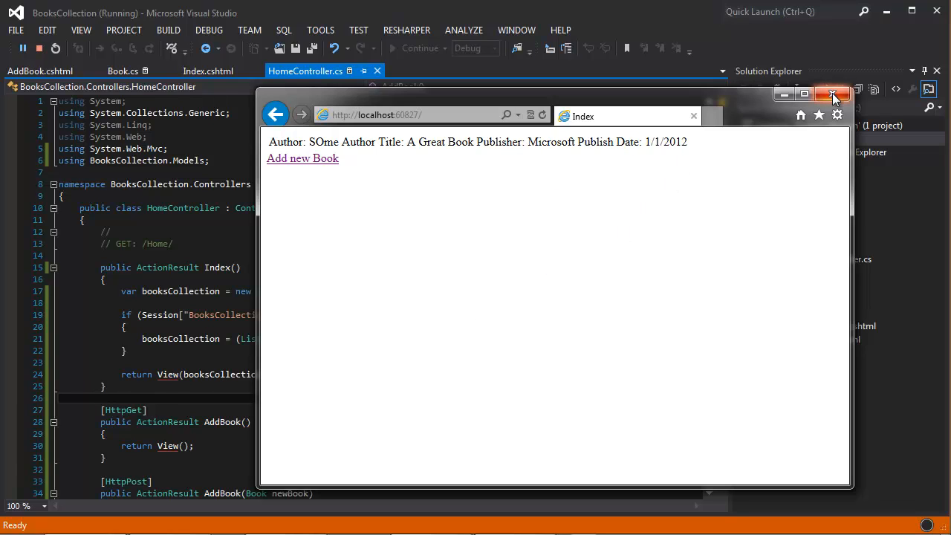
Step: Confirm the book is listed on the Index page and close the browser
left_click(832, 95)
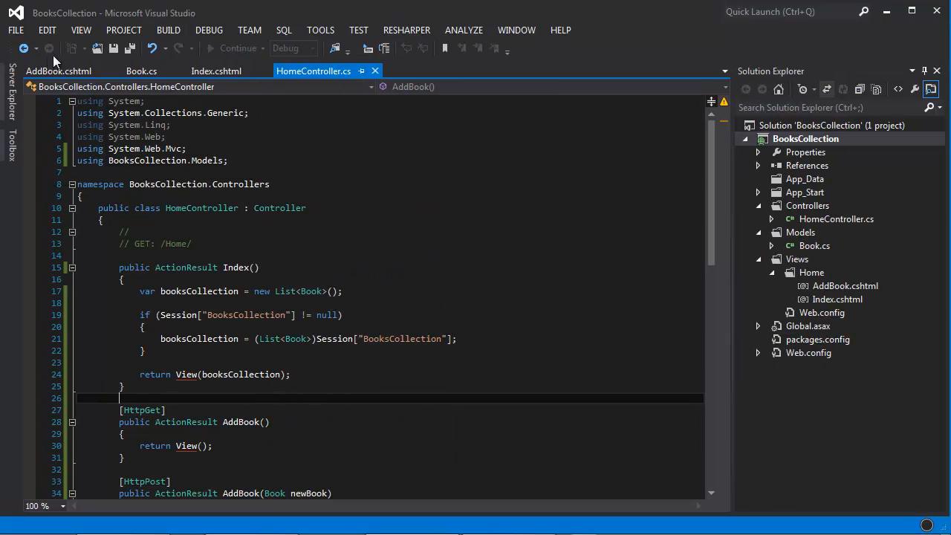